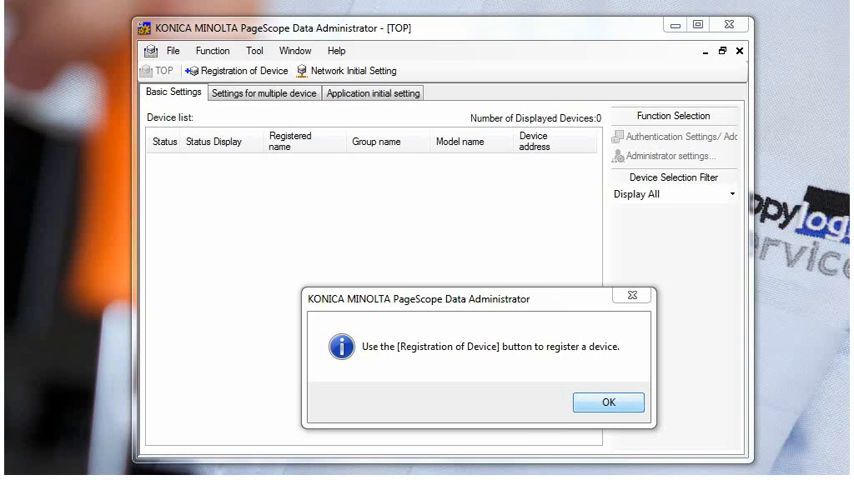
Dismiss the registration notice and bring up the empty Registration of Device list
click(610, 401)
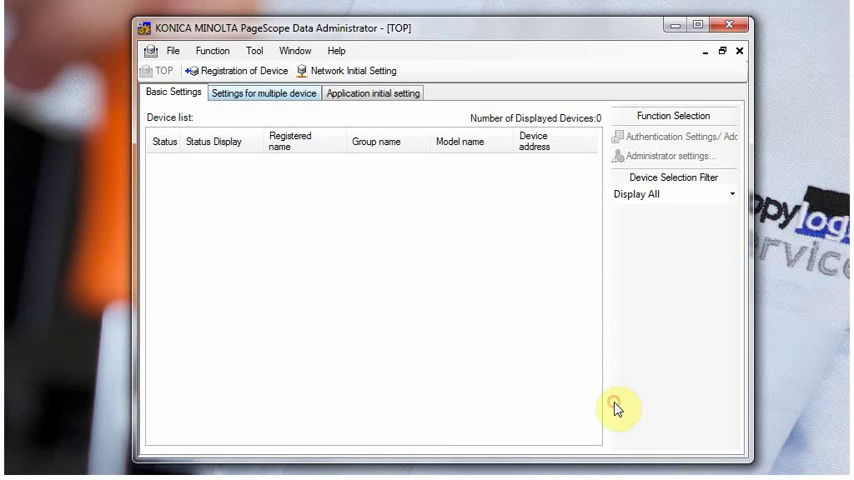
click(243, 71)
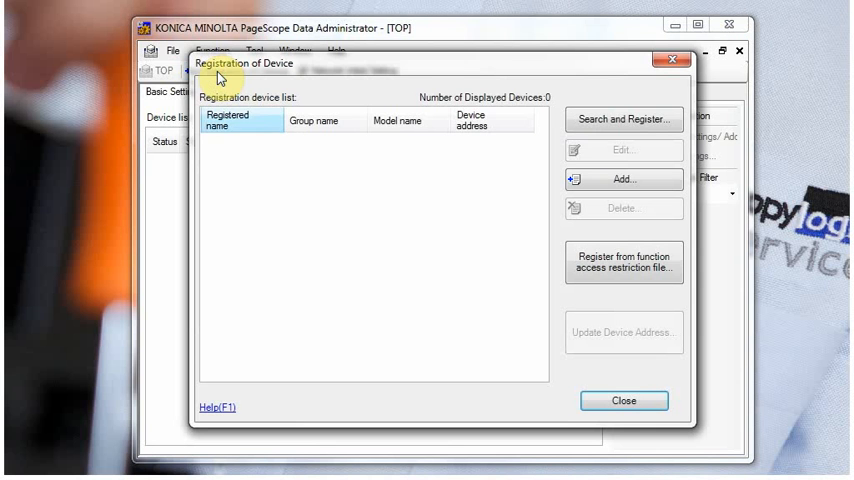
mouse_move(611, 128)
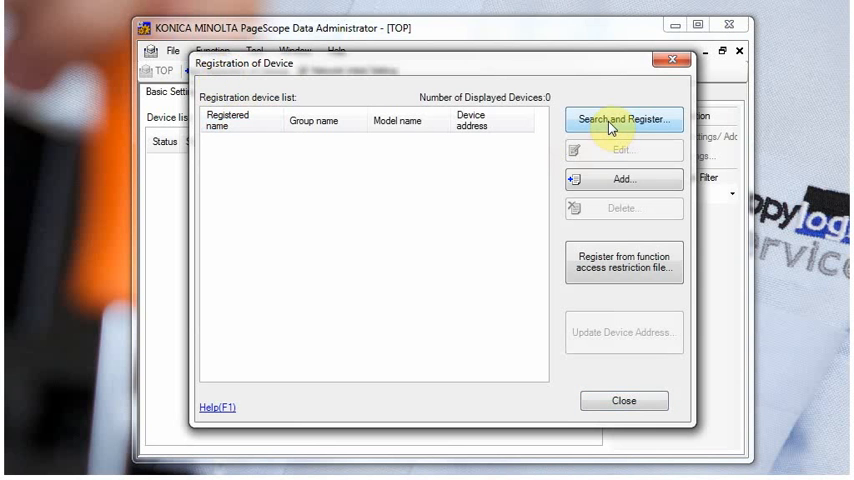
Register the bizhub C554e copiers at 192.168.16.43 and .56 using the shared admin password
click(623, 118)
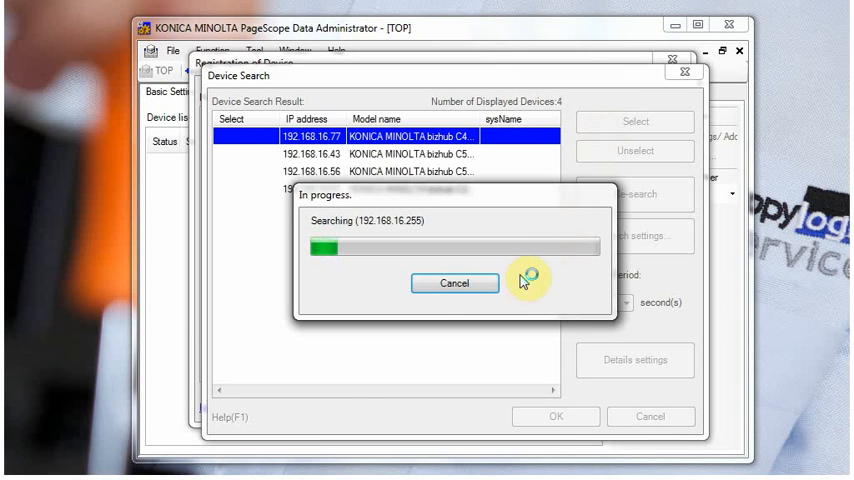
click(455, 283)
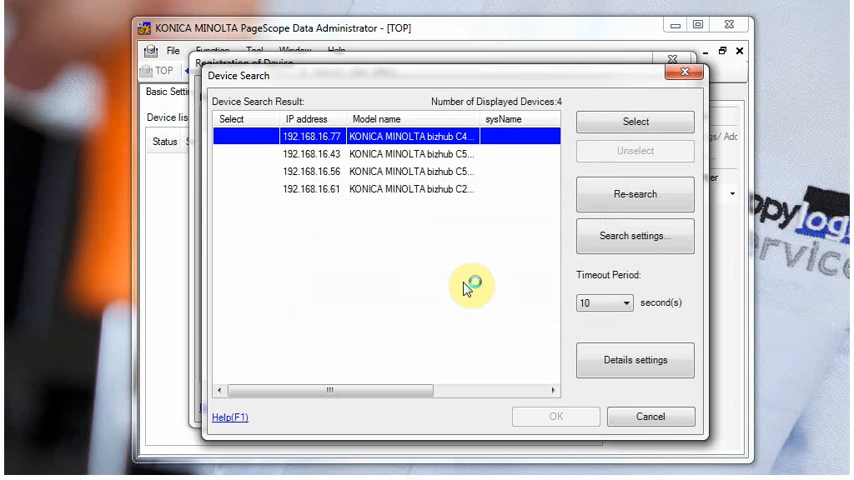
mouse_move(450, 180)
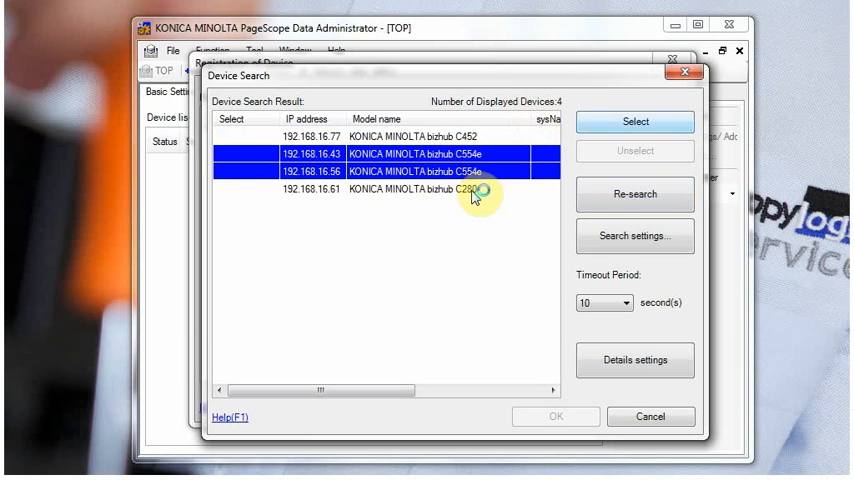
click(635, 121)
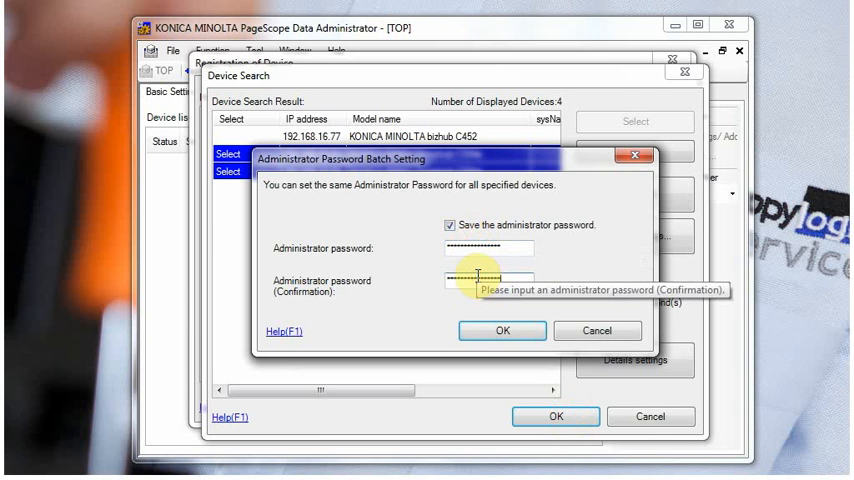
click(502, 330)
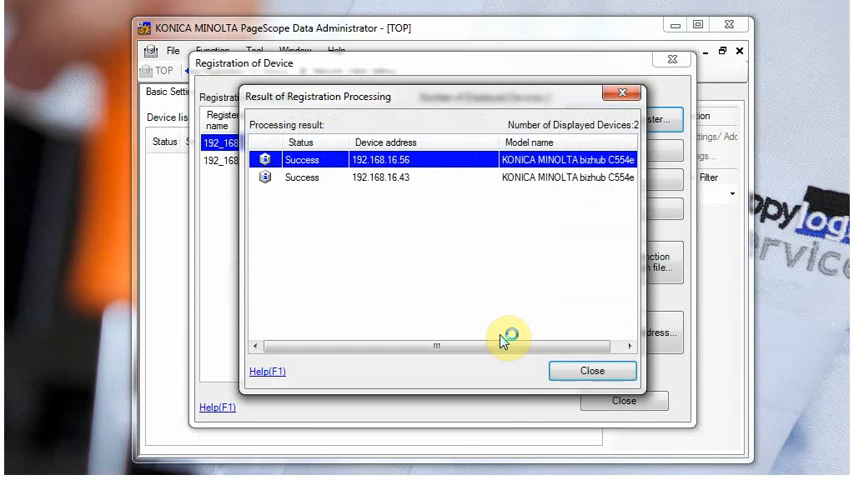
click(593, 370)
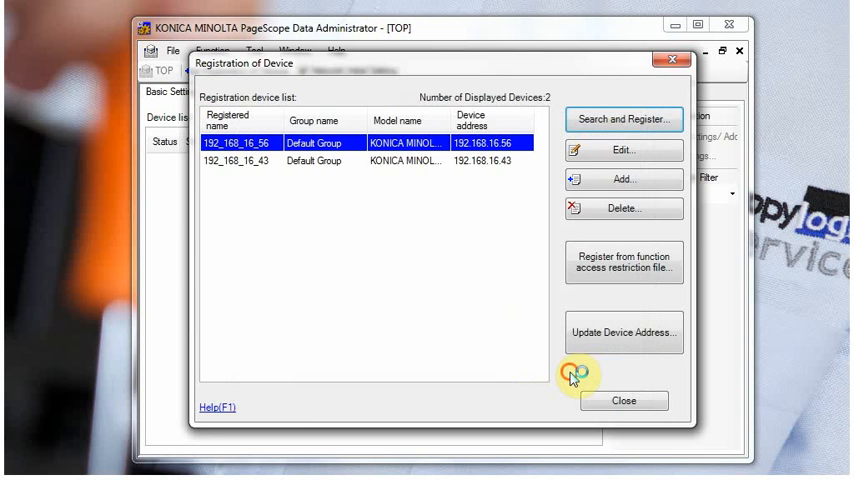
Close the Registration of Device window, leaving the .56 copier's Web Connection page
click(625, 400)
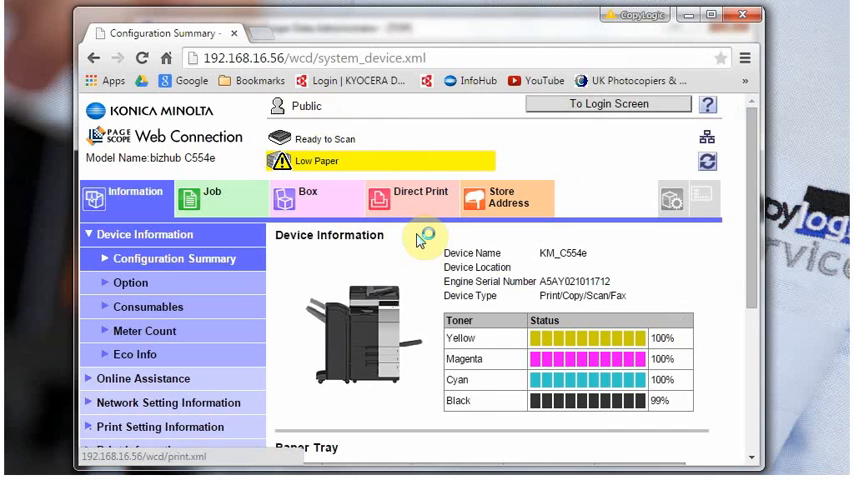
Log out of public user mode and sign in to the .56 copier as Administrator
click(609, 103)
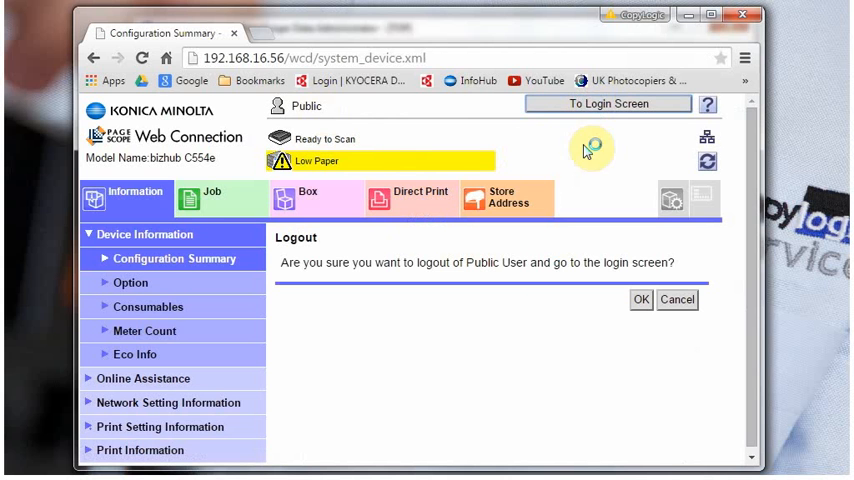
click(641, 299)
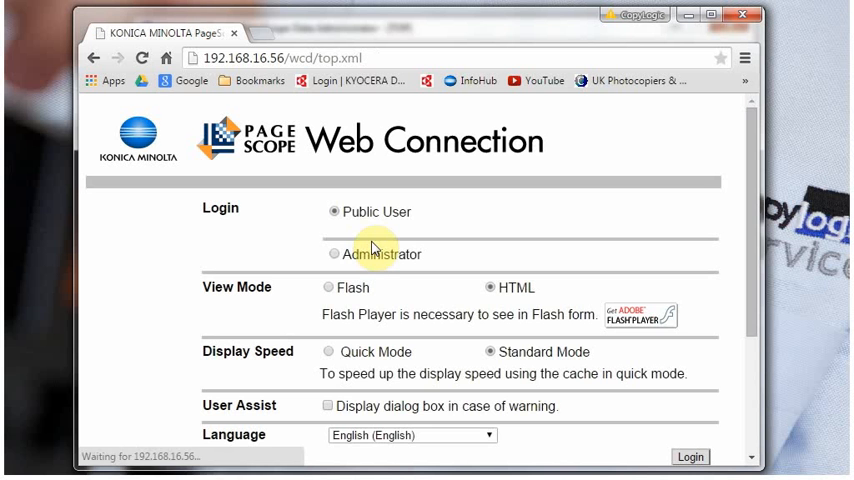
click(331, 254)
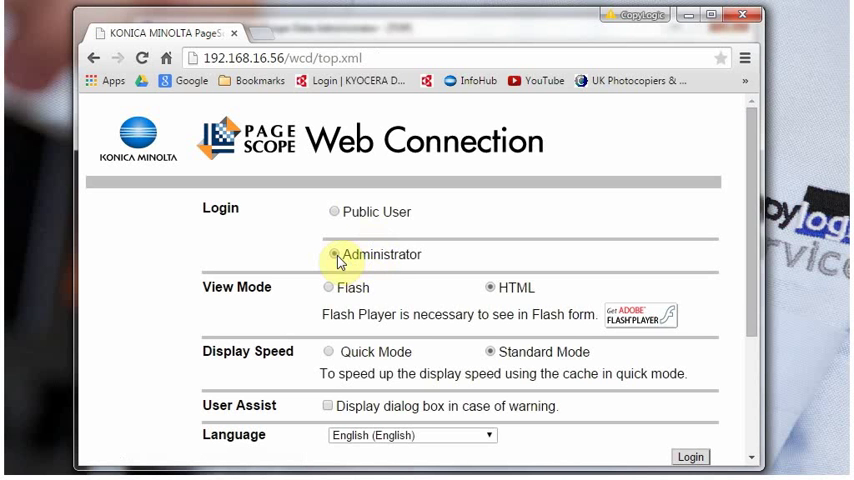
click(692, 456)
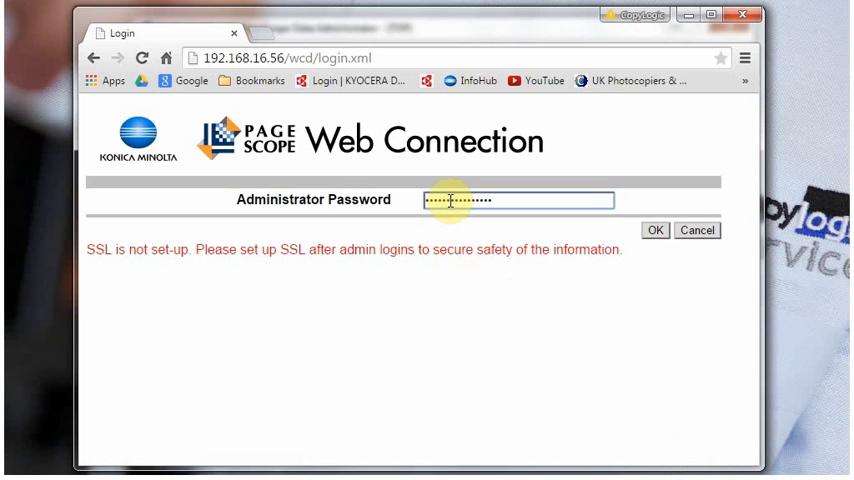
click(654, 230)
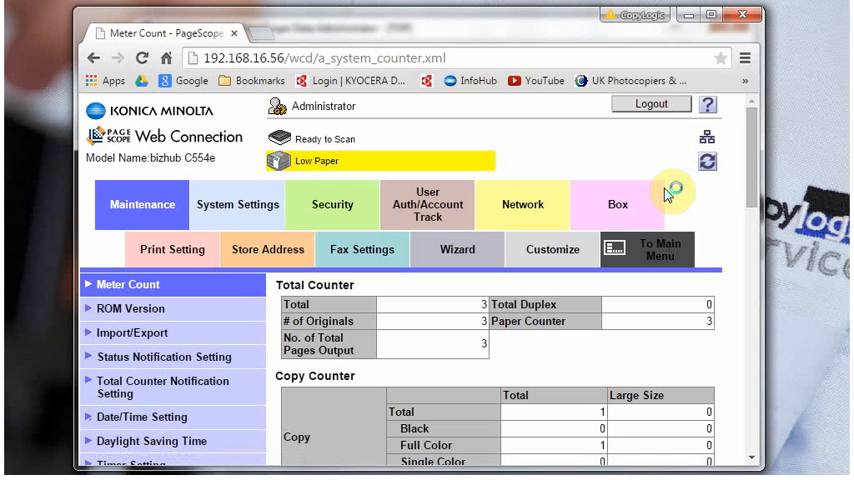
Review the .56 copier's User Auth/Account Track General Settings
click(427, 204)
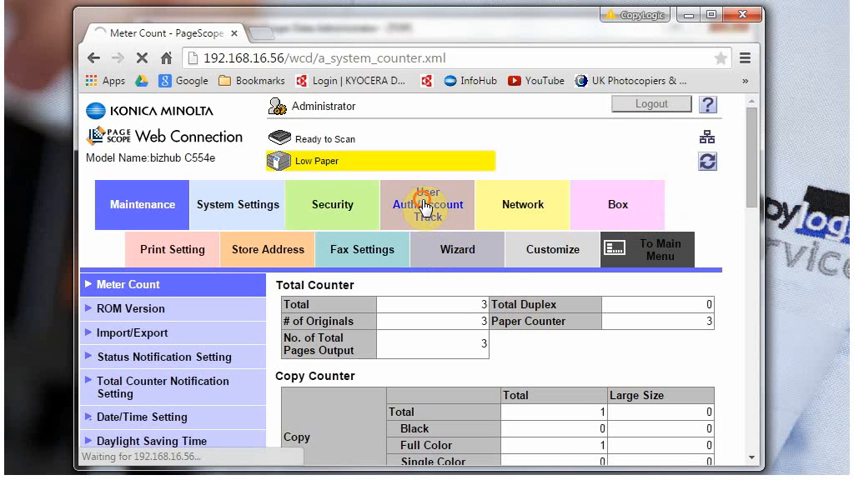
click(427, 204)
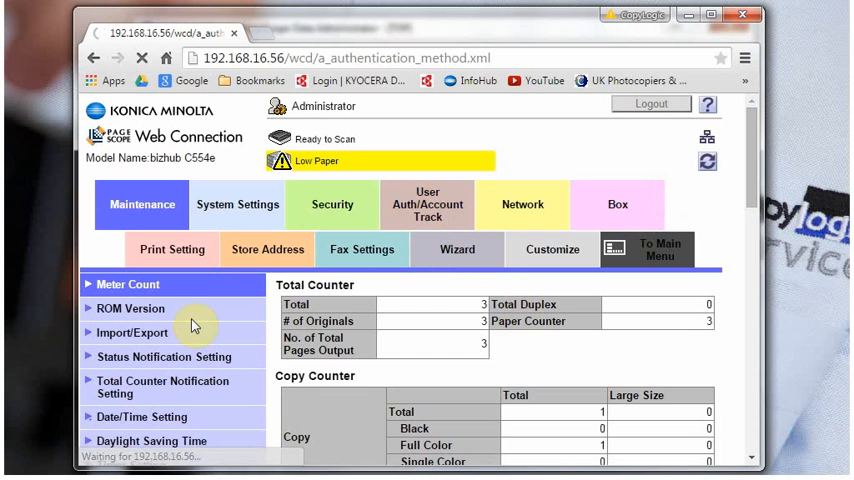
click(427, 204)
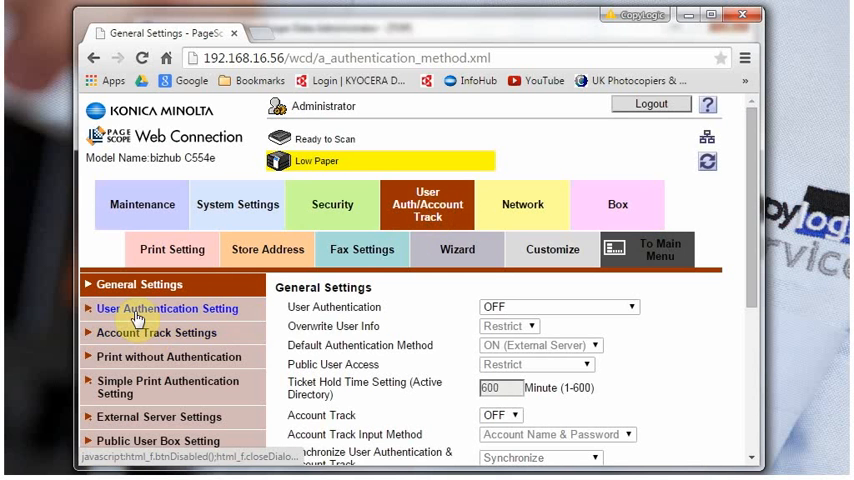
scroll(down, 3)
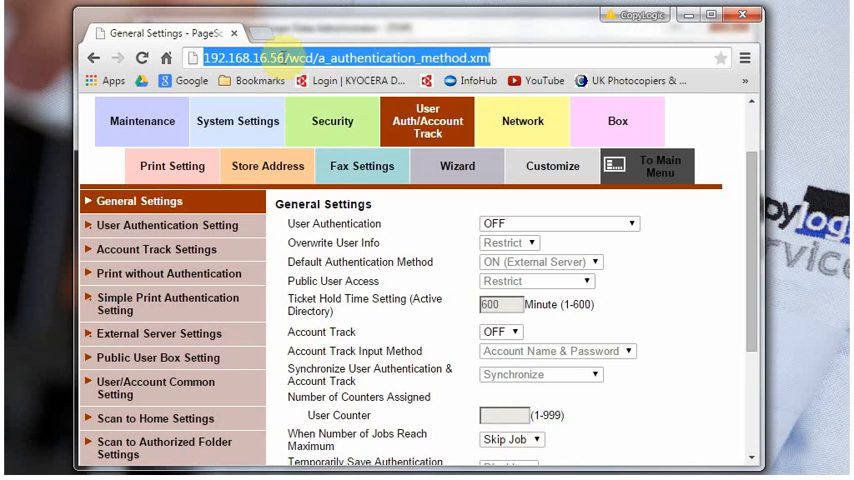
Log out of the administrator session back to the login page
click(652, 104)
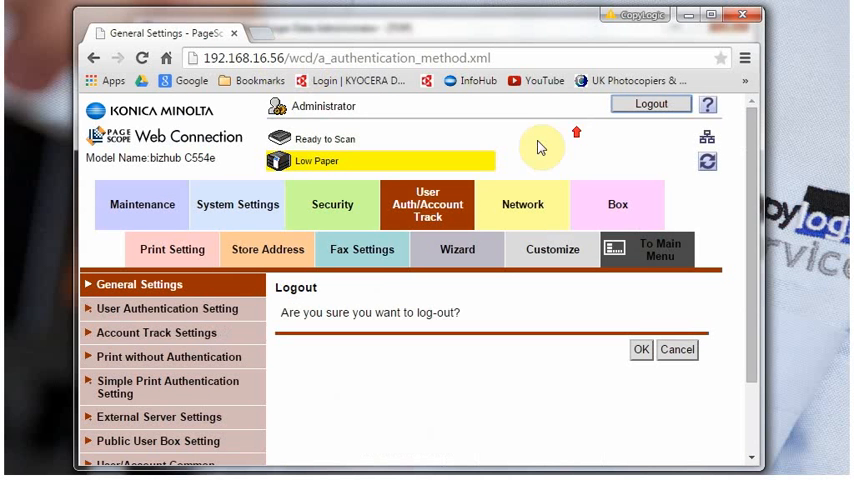
click(641, 349)
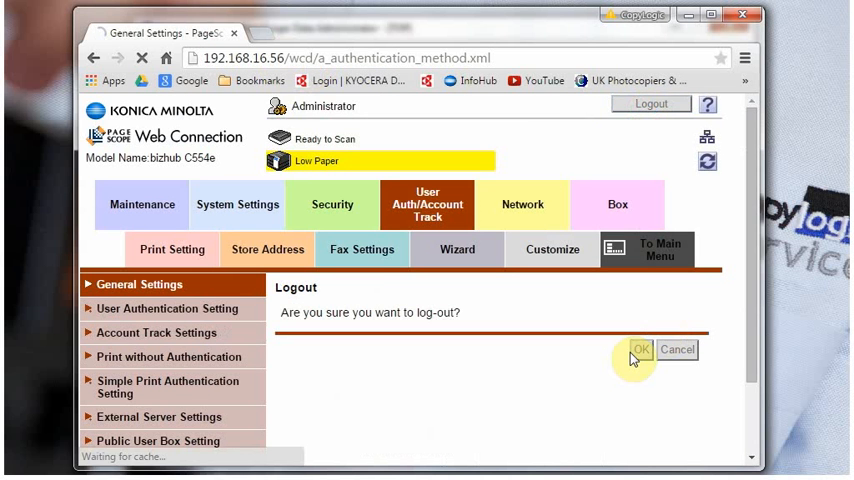
click(641, 349)
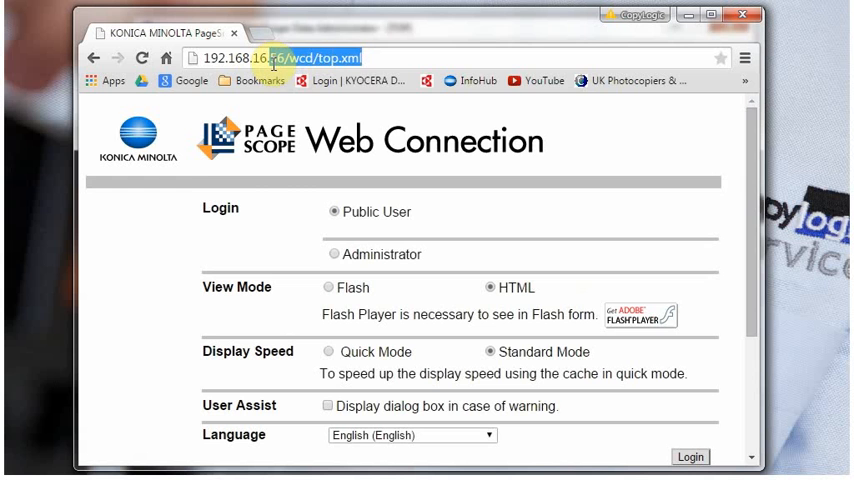
Browse to 192.168.16.43 and sign in to that copier as Administrator
text(192.168.16.43)
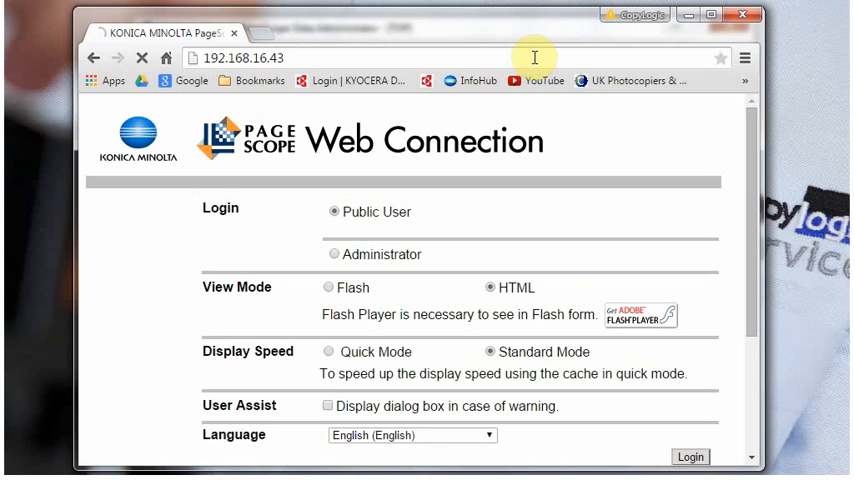
mouse_move(520, 218)
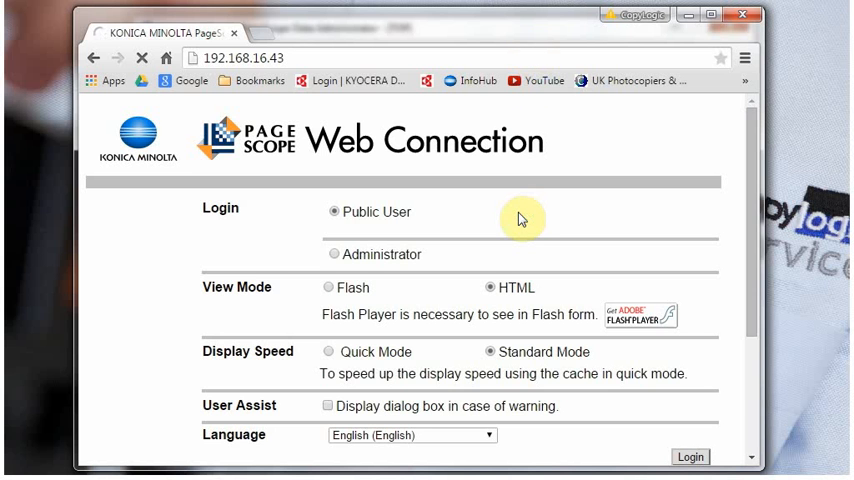
click(329, 211)
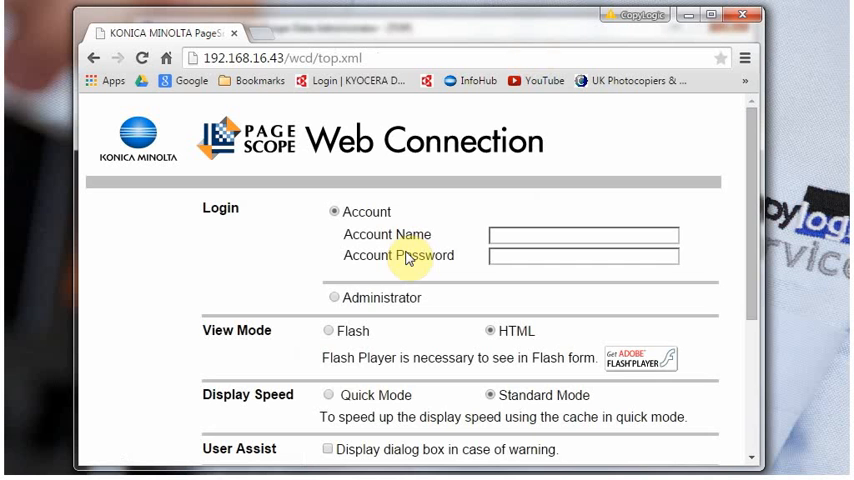
click(333, 297)
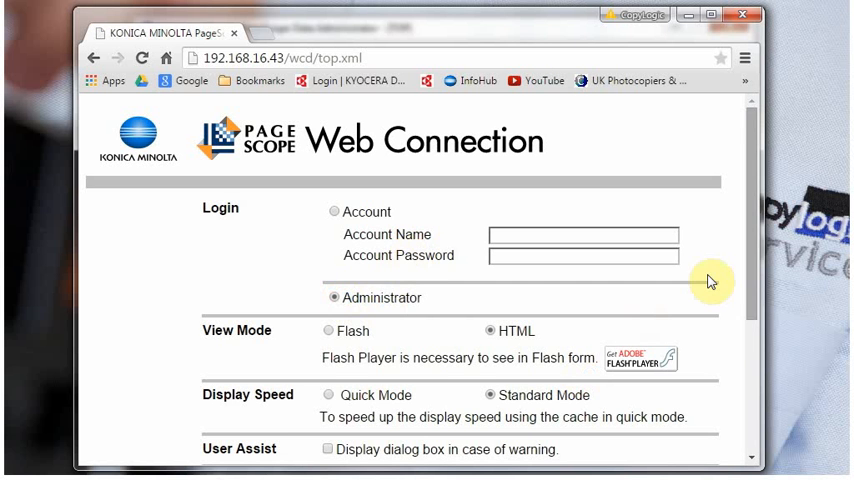
scroll(down, 3)
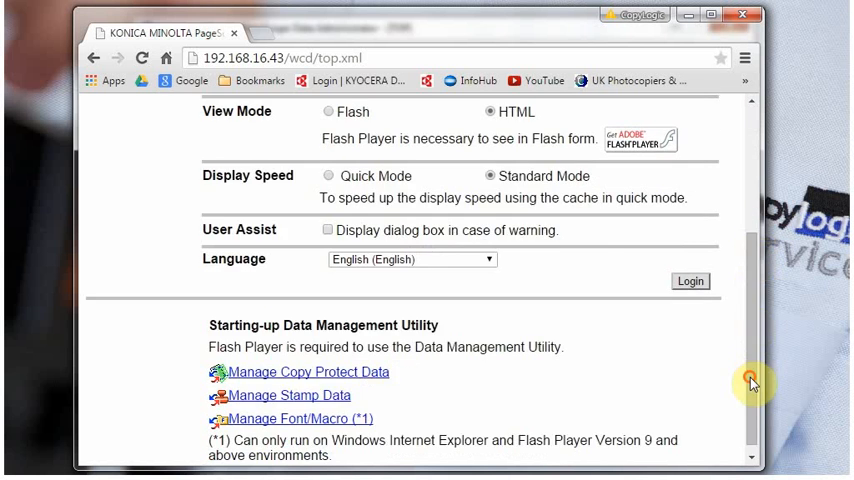
click(689, 281)
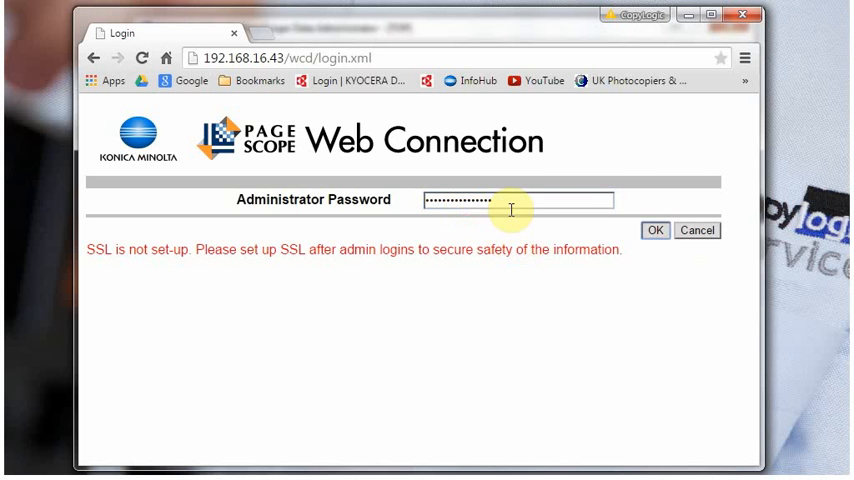
click(655, 230)
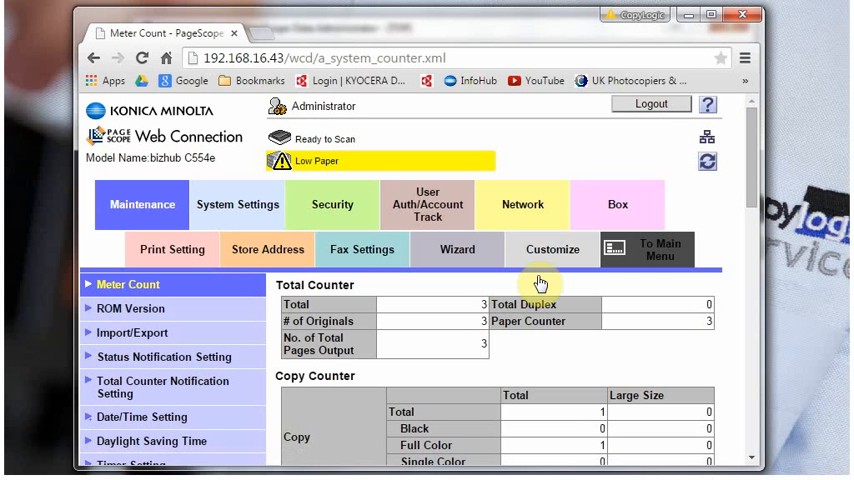
Set Account Track Input Method to Password Only and submit the general settings
click(427, 204)
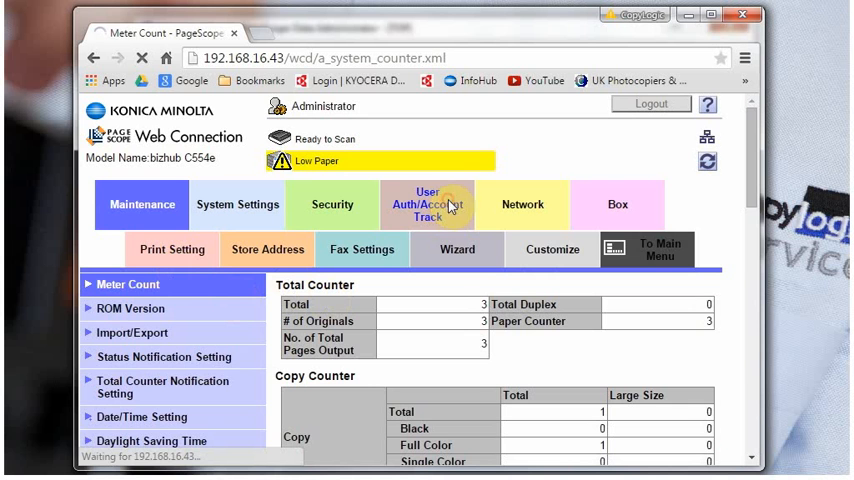
click(427, 204)
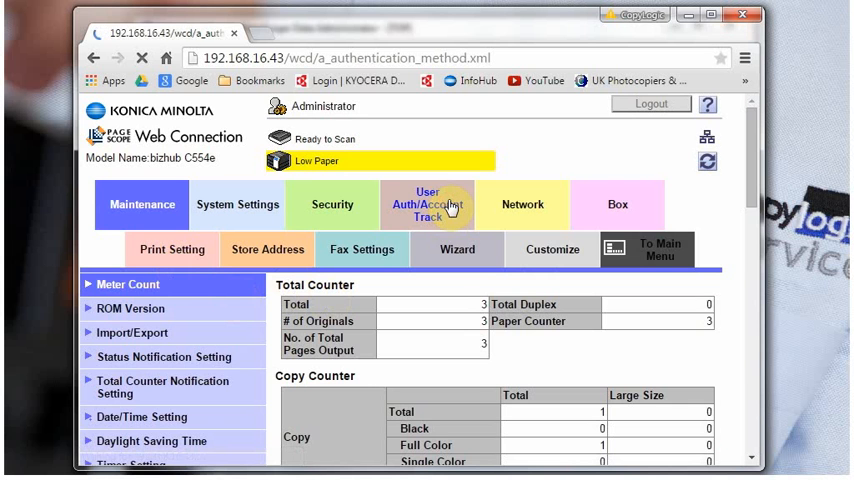
click(427, 204)
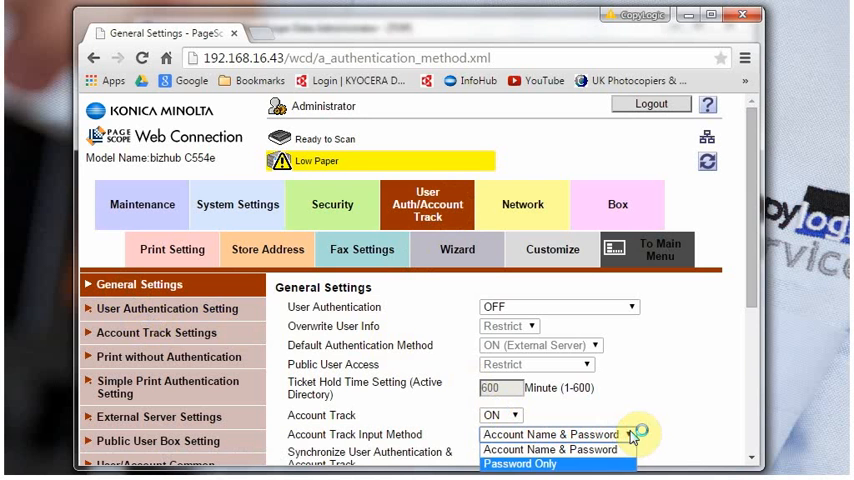
click(519, 463)
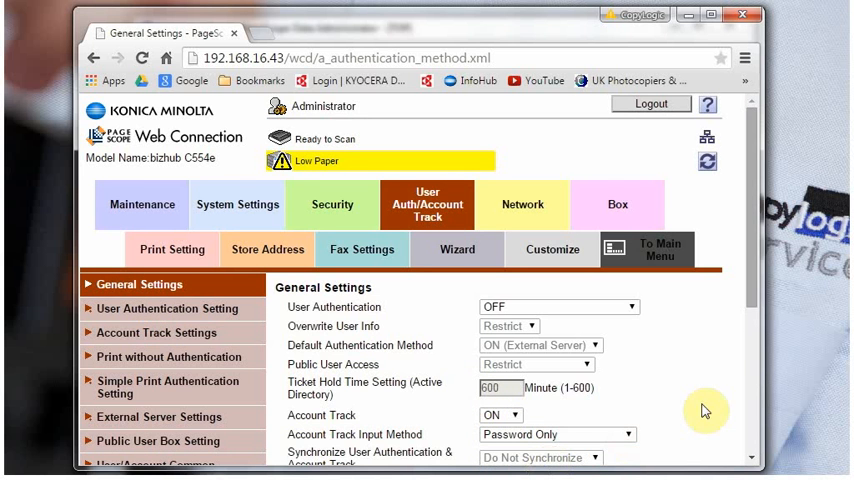
scroll(down, 3)
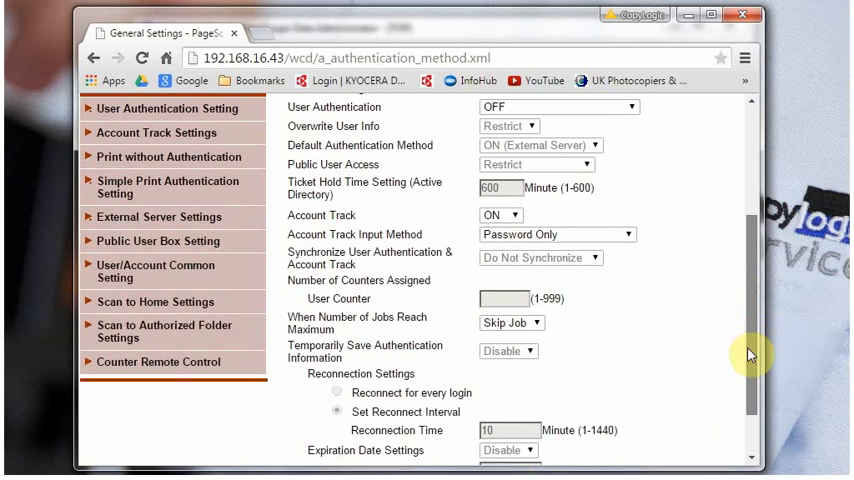
scroll(down, 3)
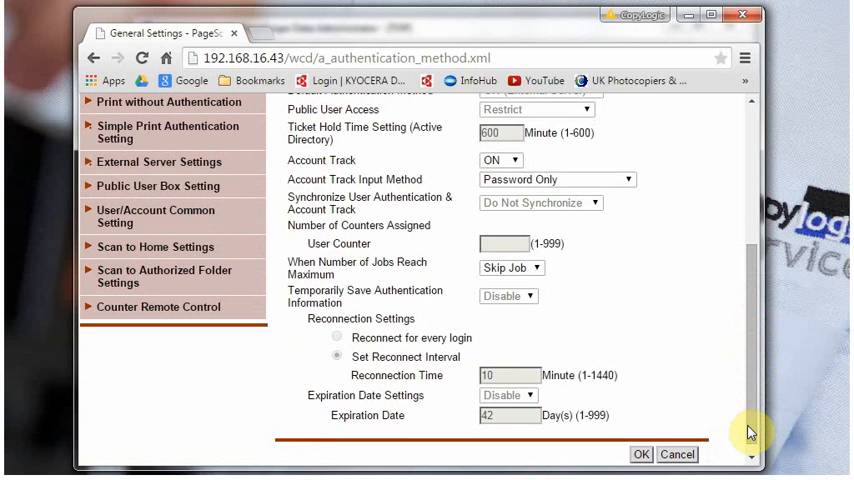
click(641, 454)
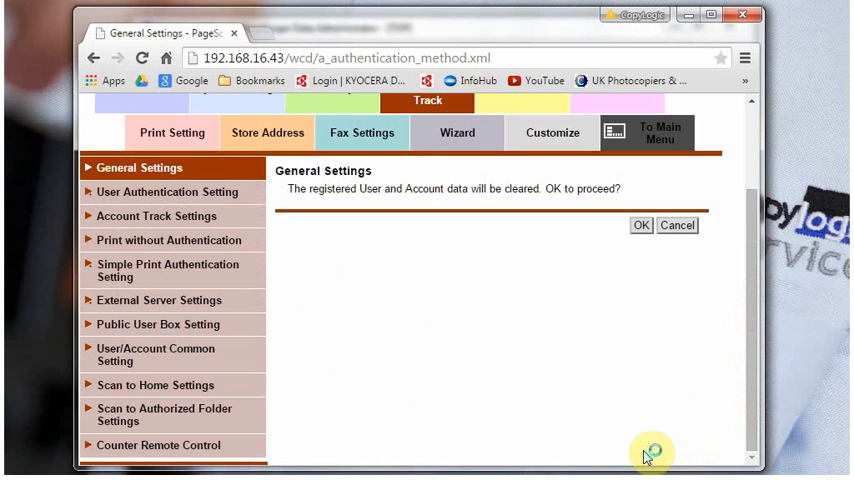
Accept clearing existing user and account data and dismiss the completion message
click(642, 224)
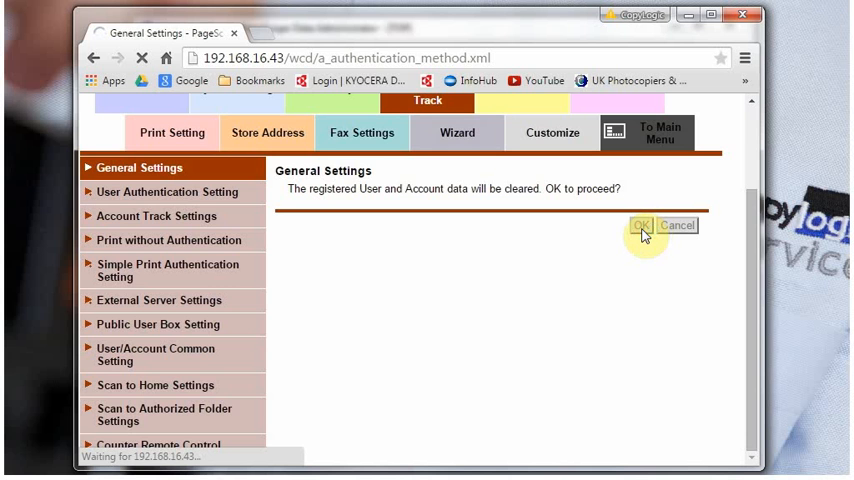
click(642, 224)
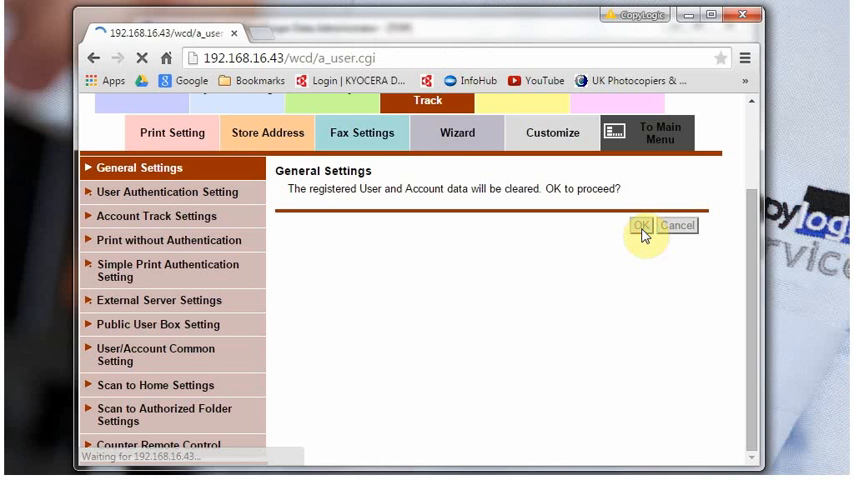
click(643, 224)
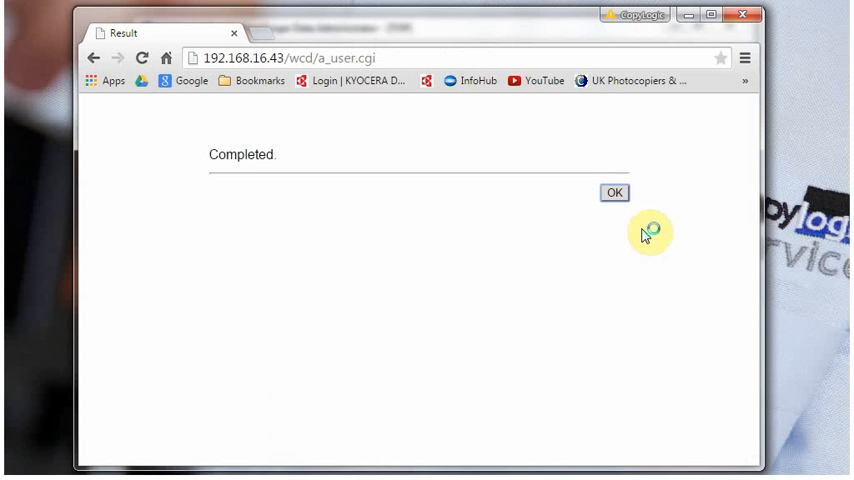
click(614, 192)
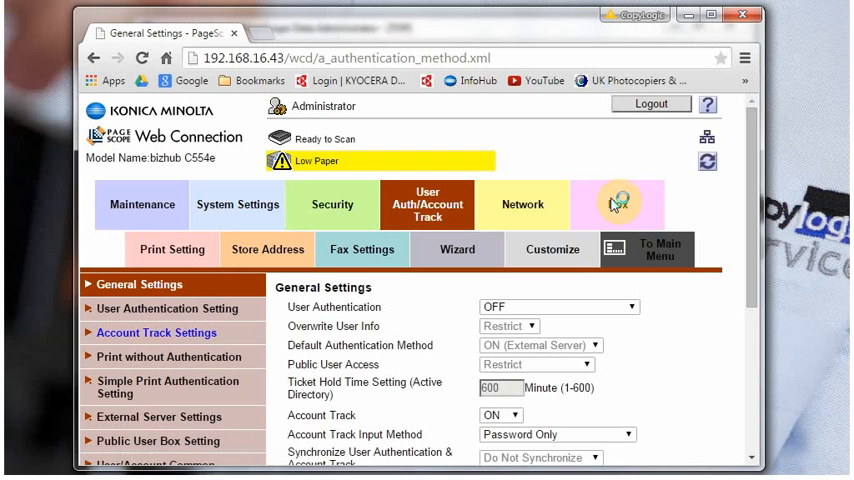
click(156, 332)
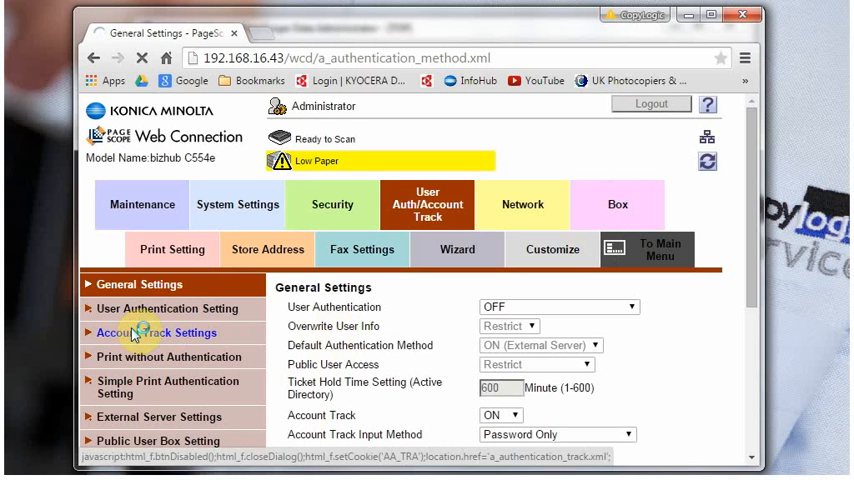
Start a new account registration and enter the account password
click(157, 332)
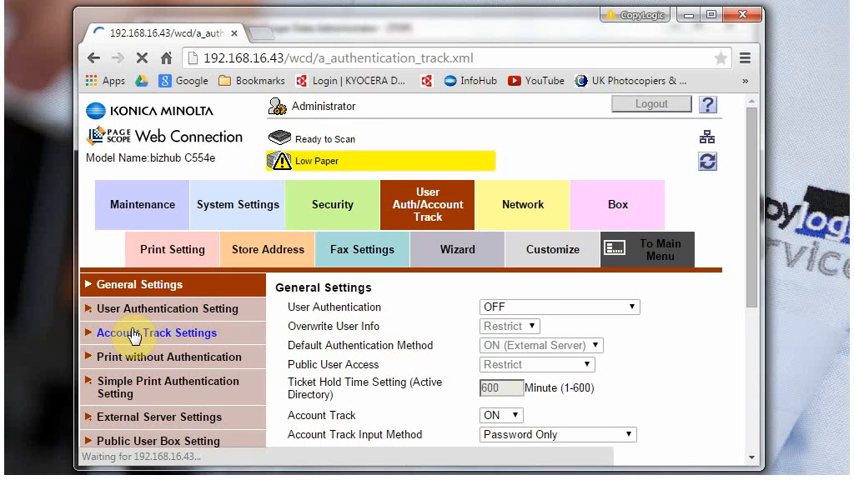
click(157, 332)
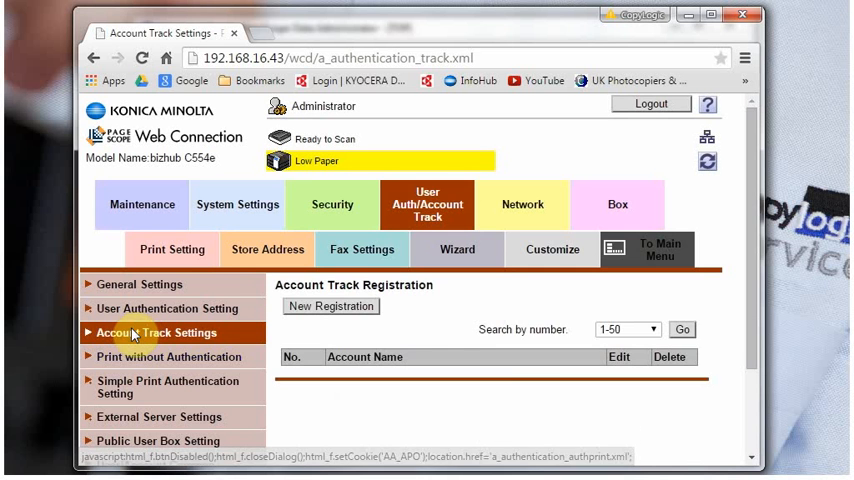
click(331, 306)
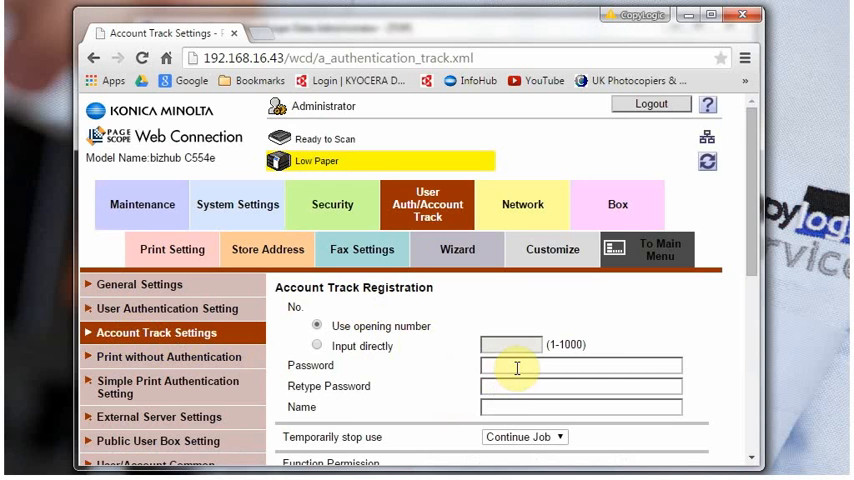
scroll(down, 3)
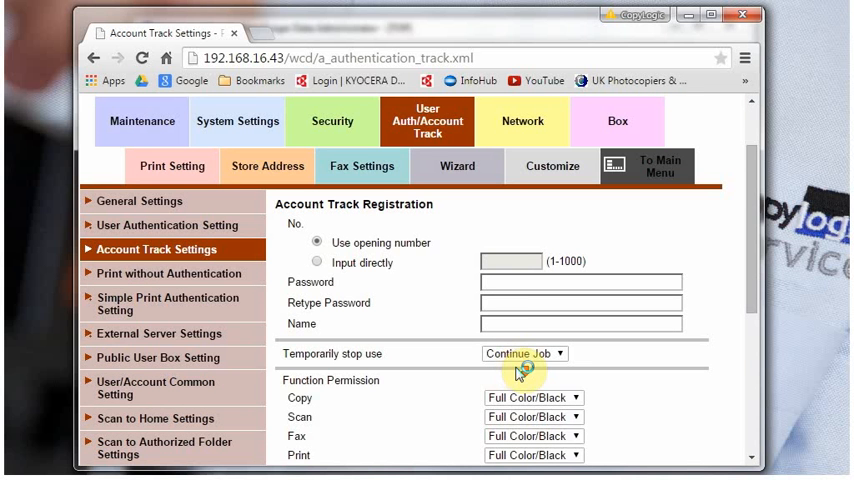
click(580, 282)
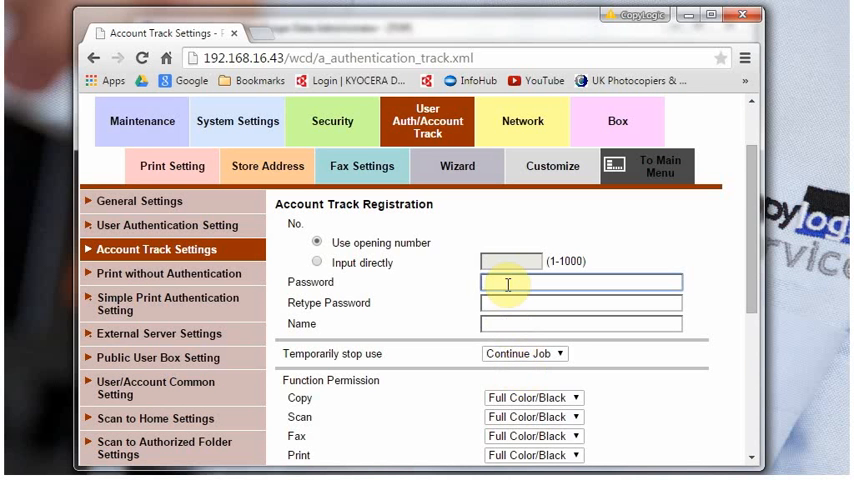
text(••••)
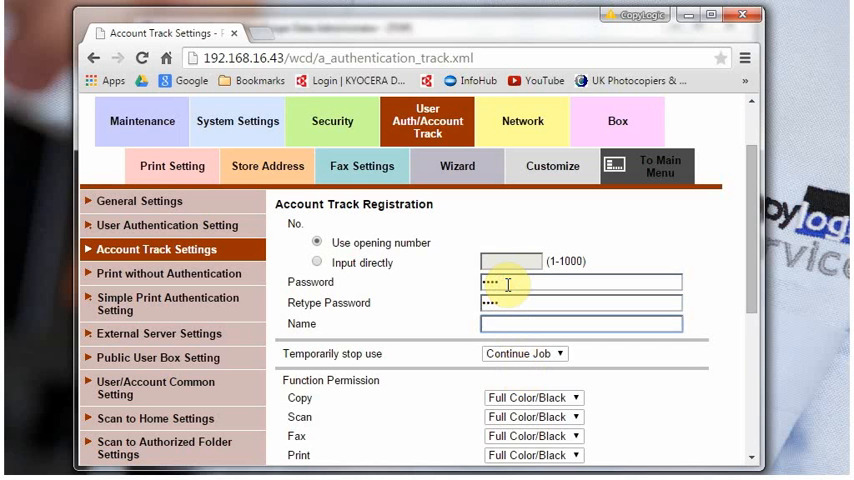
Name the account user1, keep Full Color/Black permission, and save it
text(user1)
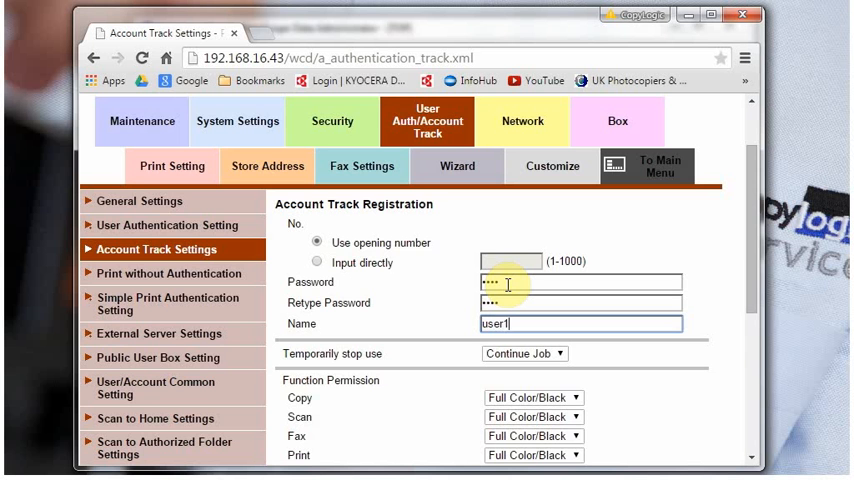
scroll(down, 3)
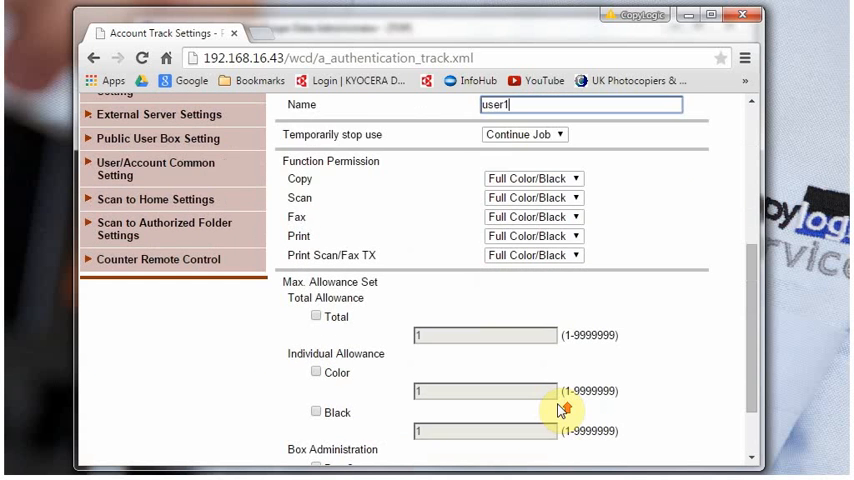
scroll(down, 3)
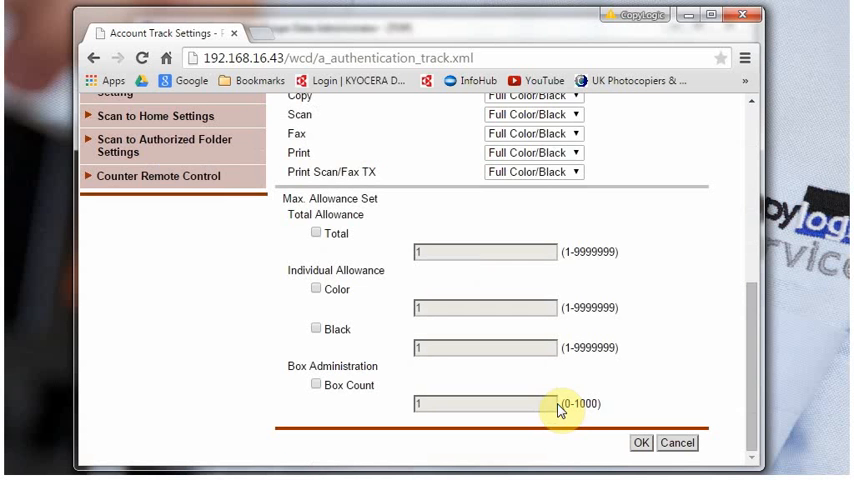
click(574, 171)
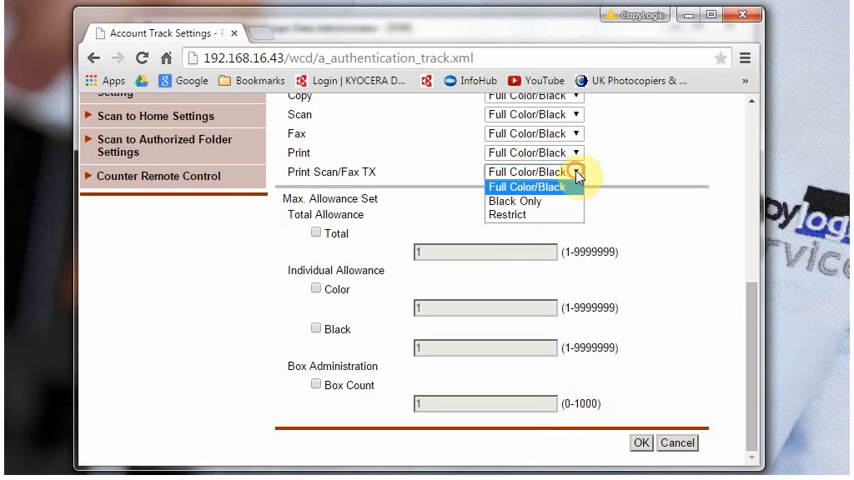
click(639, 442)
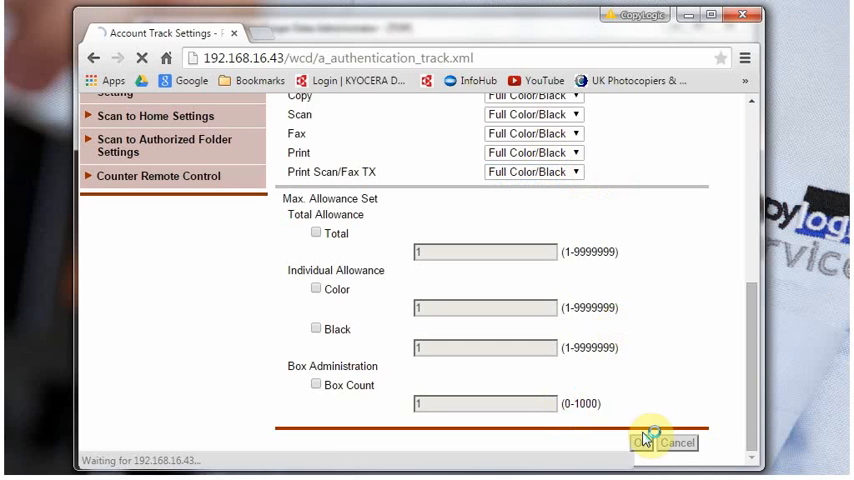
click(637, 442)
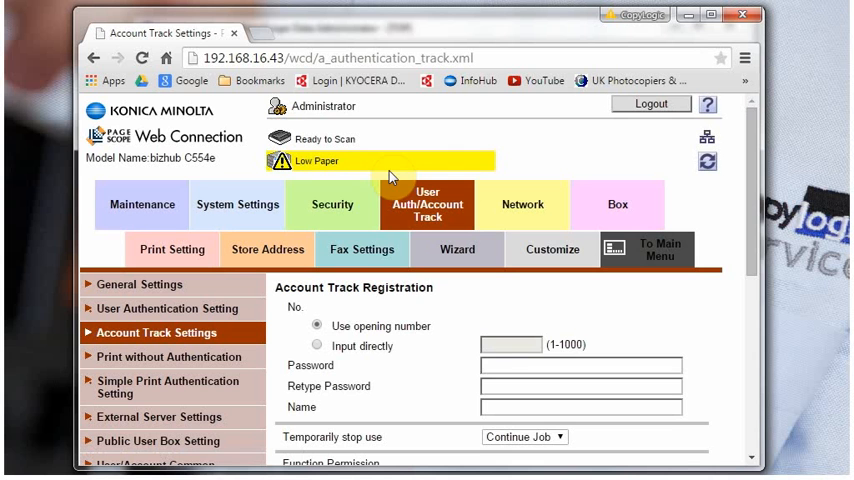
click(580, 365)
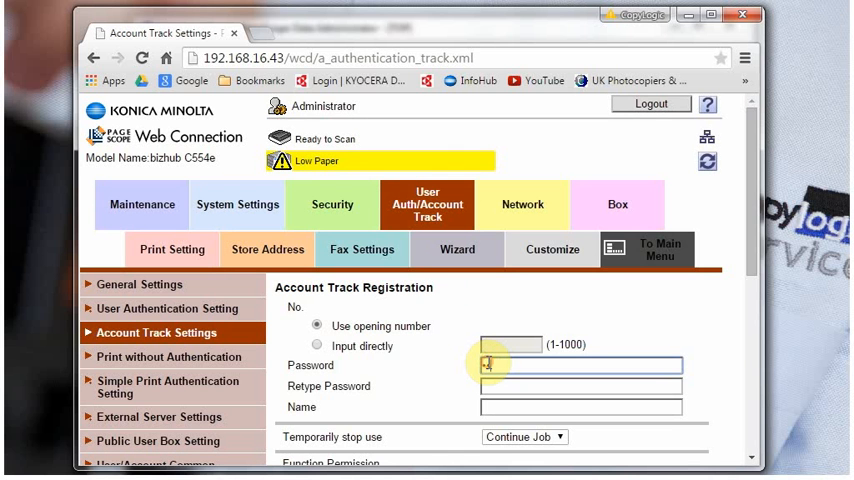
Retype the password, name the account user2, save it, and continue registering
click(570, 386)
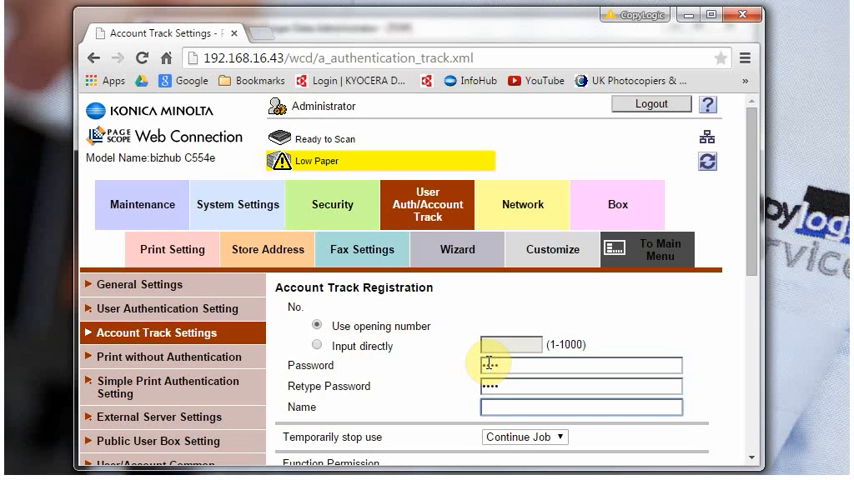
text(user2)
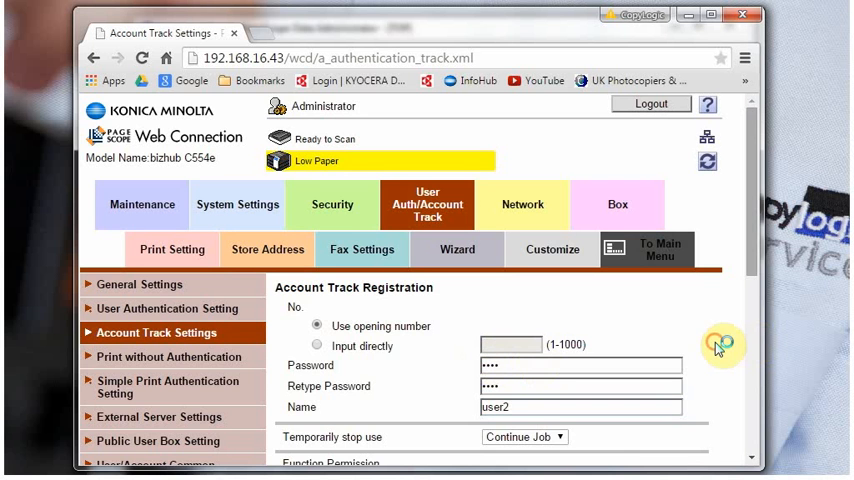
scroll(down, 3)
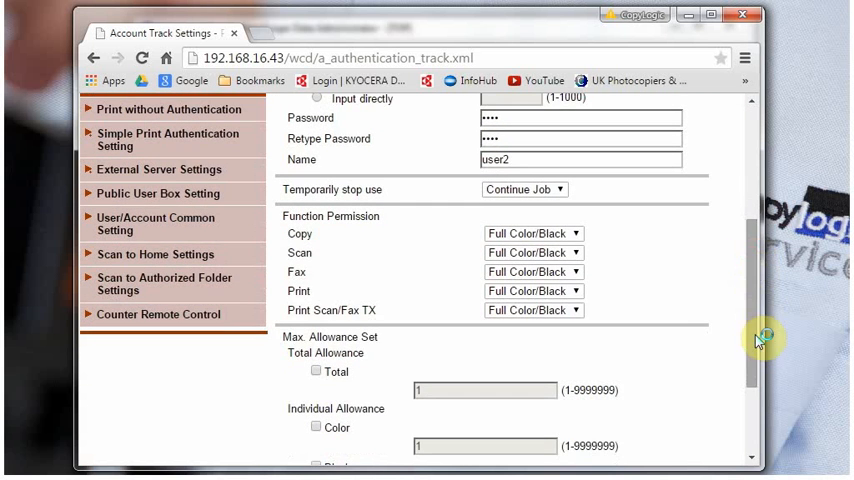
scroll(down, 3)
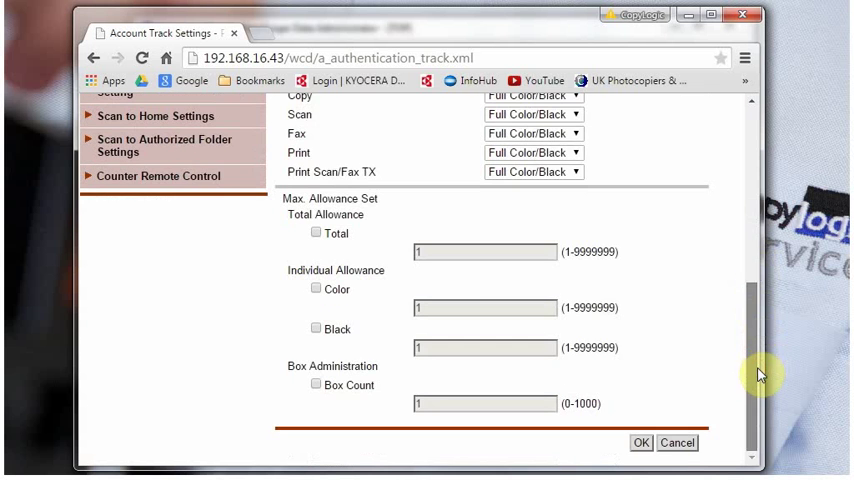
click(643, 443)
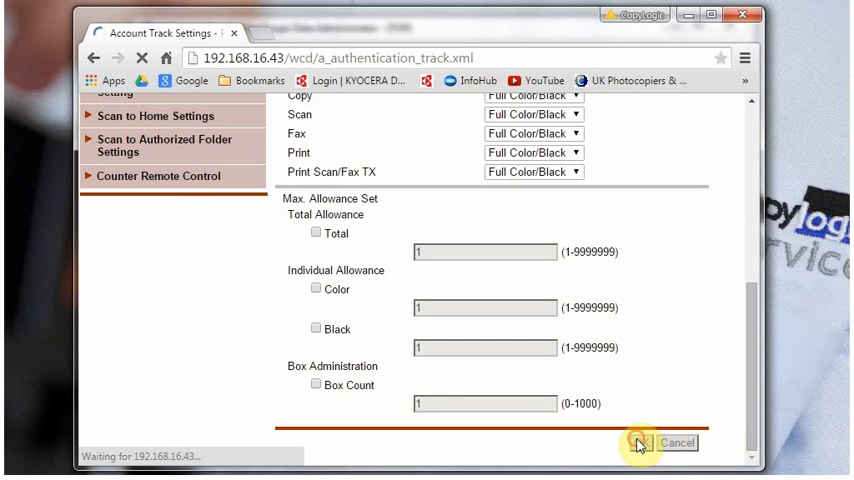
click(641, 443)
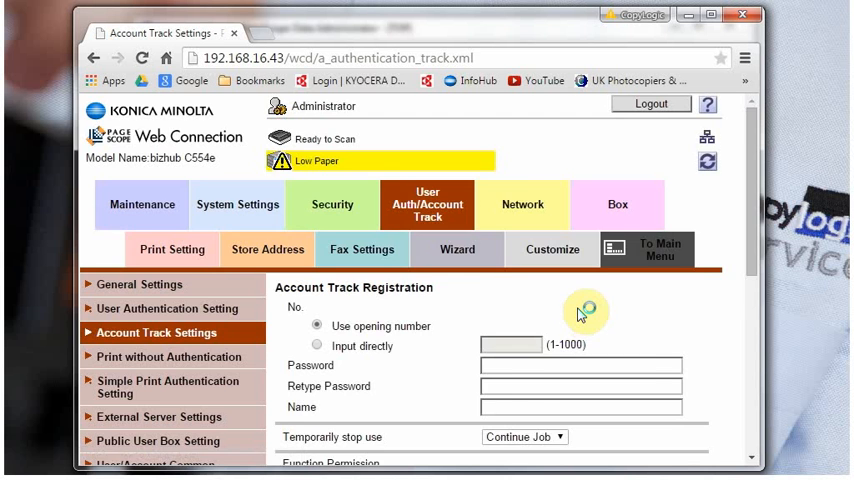
Enter the password and the name user3 for account No. 3
scroll(down, 3)
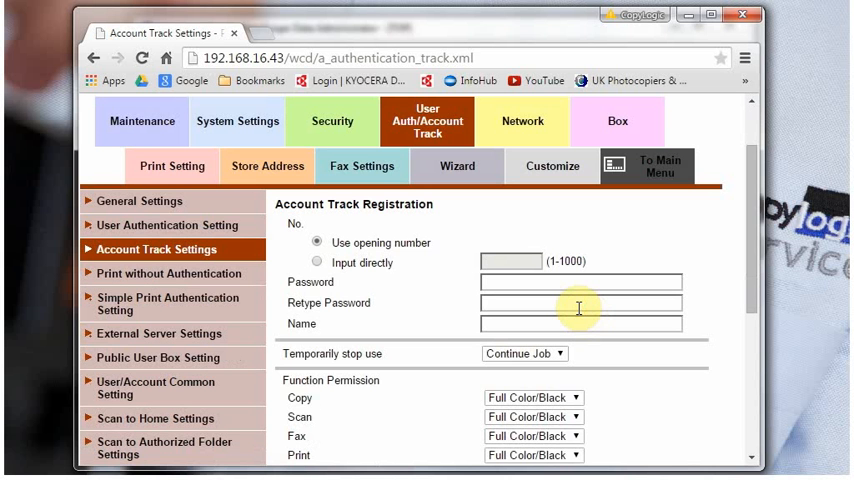
scroll(down, 3)
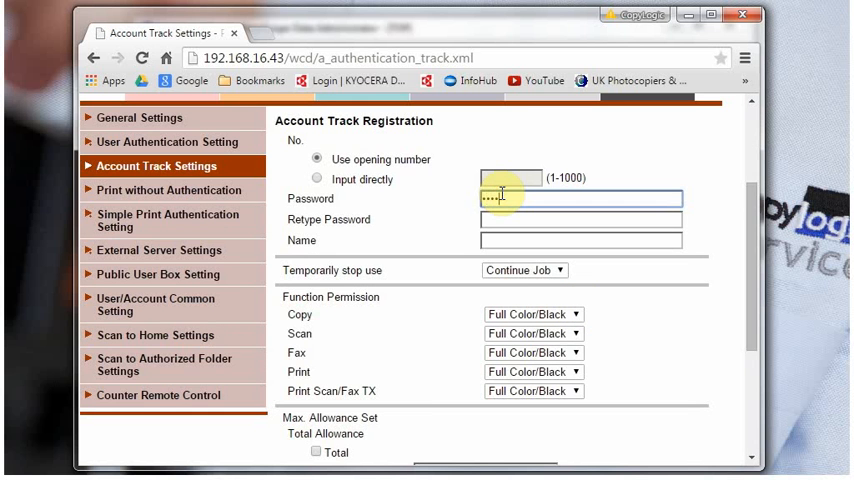
text(••••)
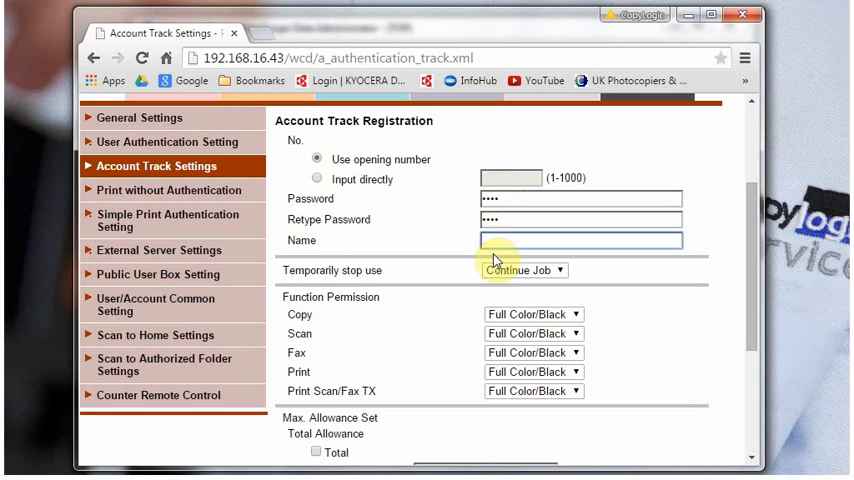
text(user2)
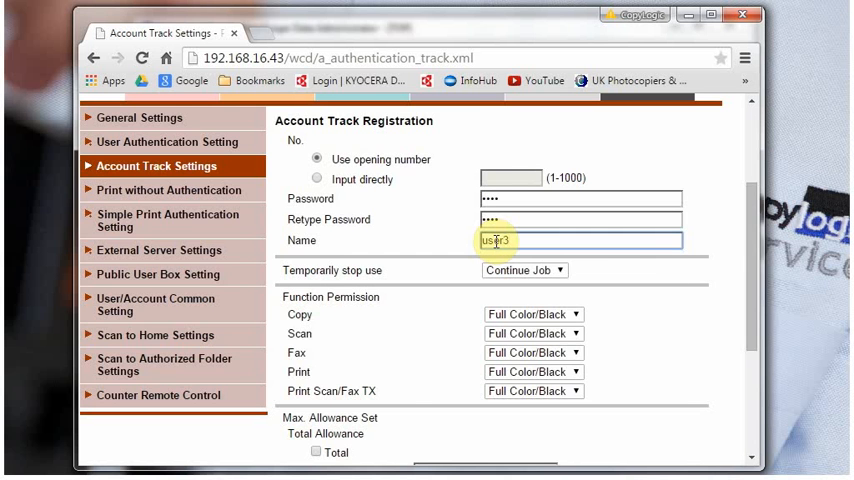
scroll(down, 3)
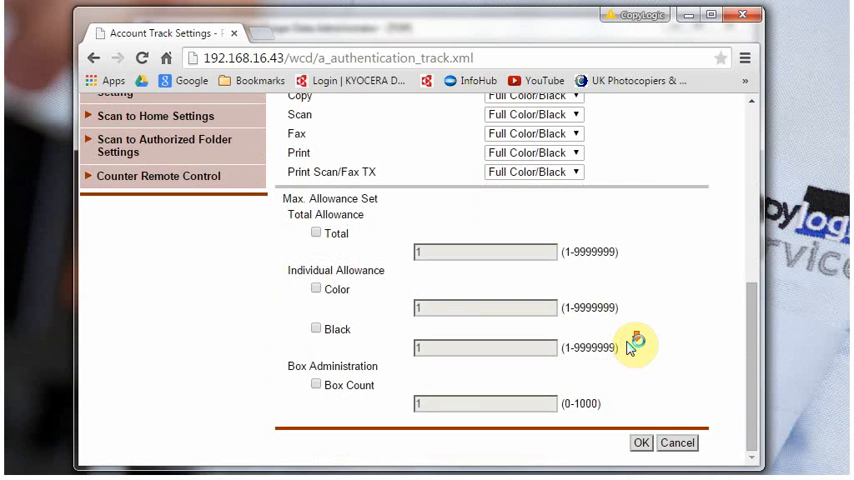
Save the user3 account, decline Chrome's password prompt, and return to the account list
click(640, 443)
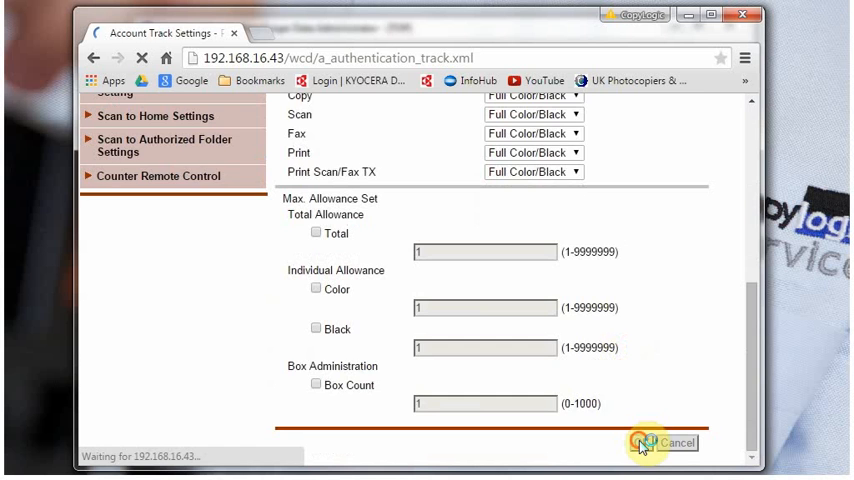
click(654, 443)
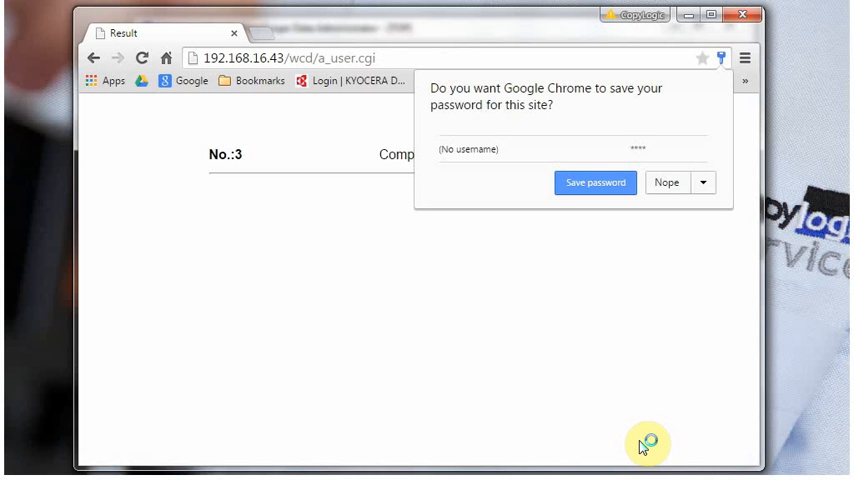
mouse_move(679, 183)
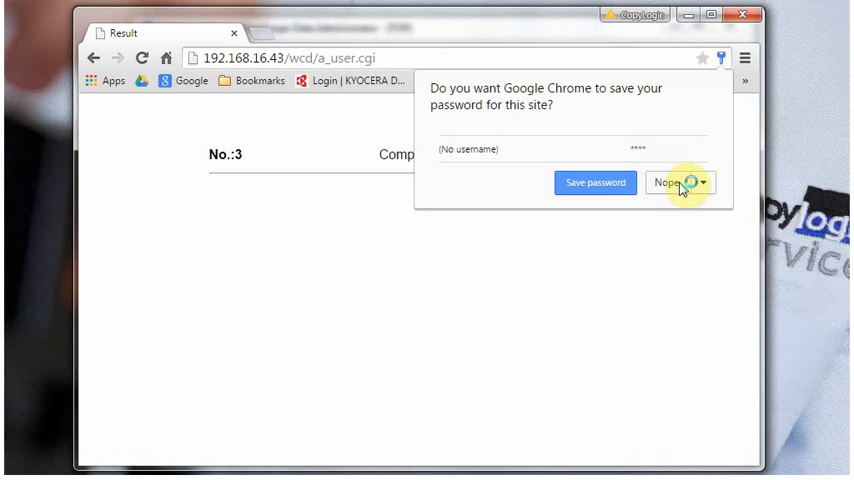
mouse_move(637, 293)
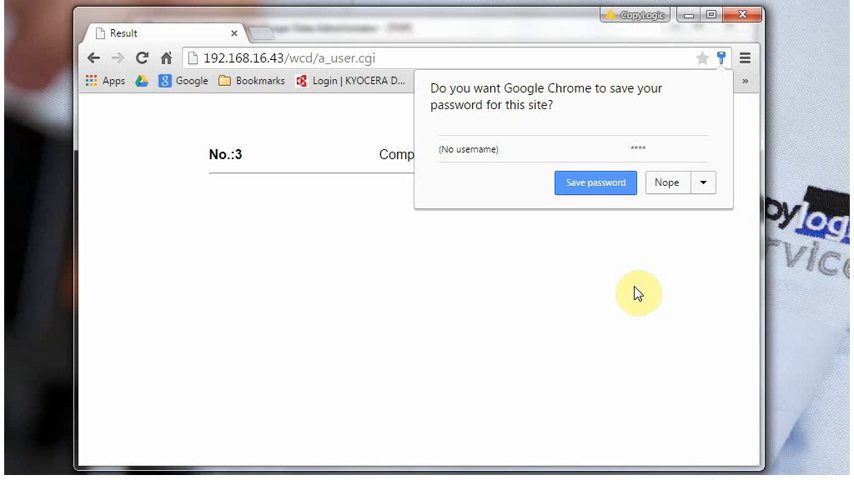
click(667, 182)
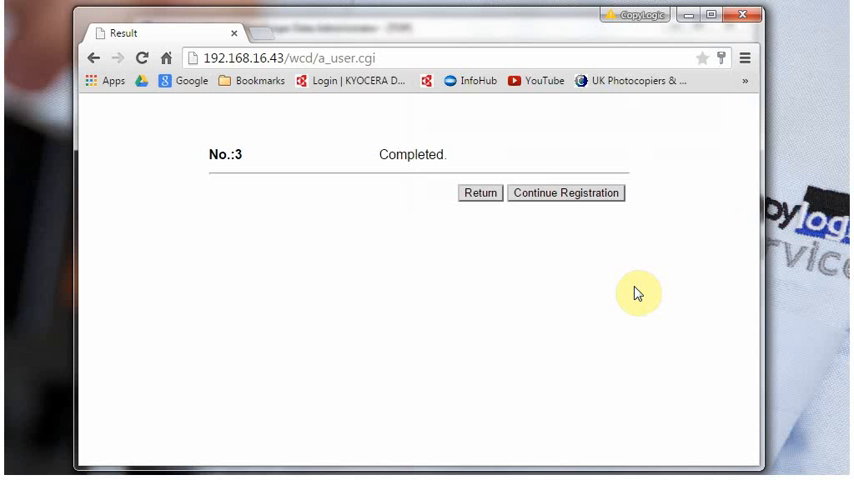
click(480, 192)
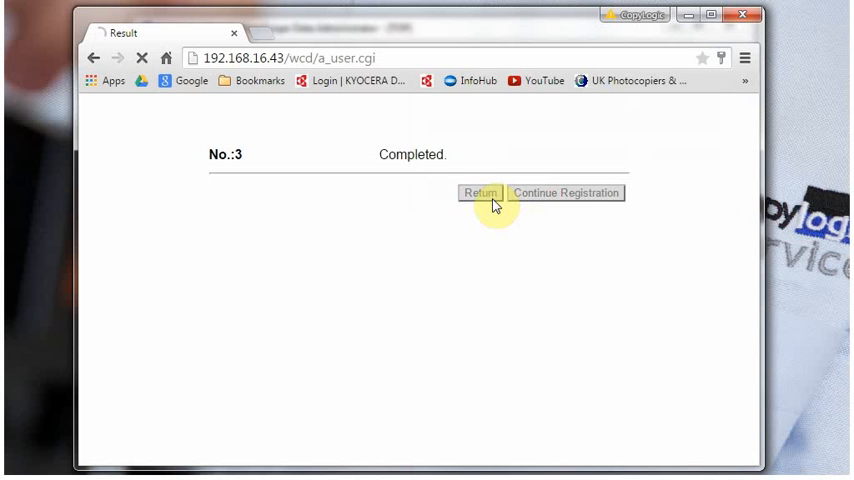
Check that user1, user2 and user3 are listed, then log out of the .43 copier
click(479, 192)
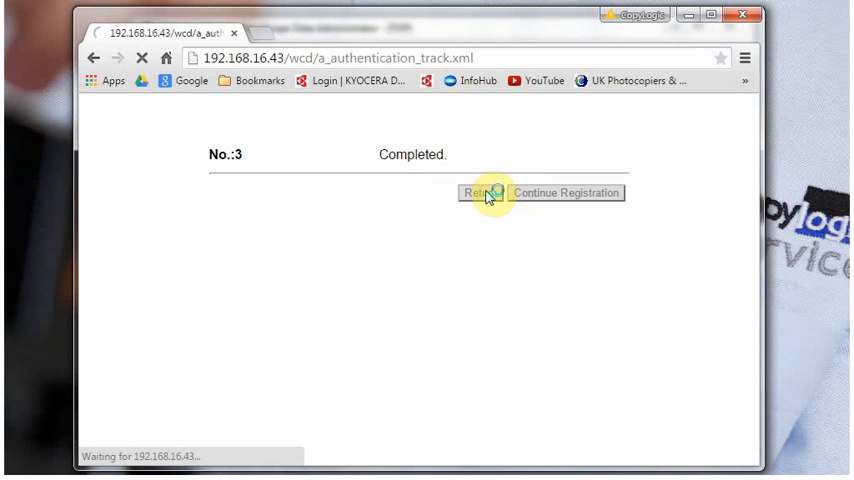
click(481, 192)
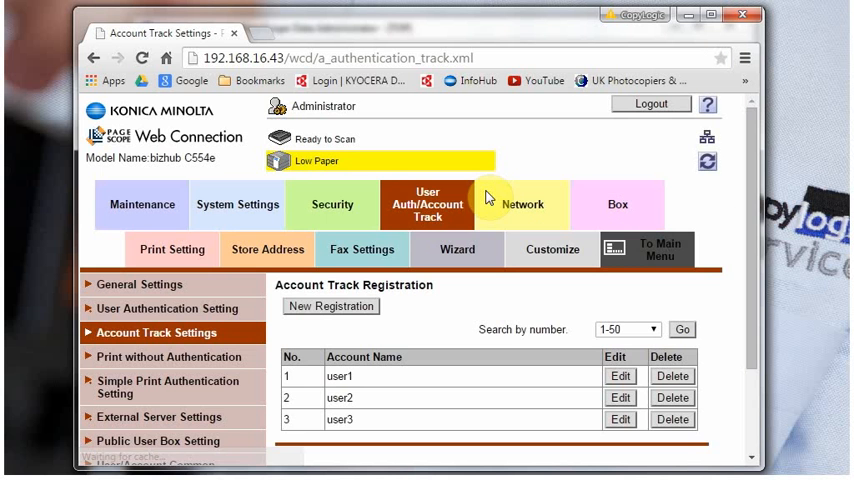
mouse_move(349, 192)
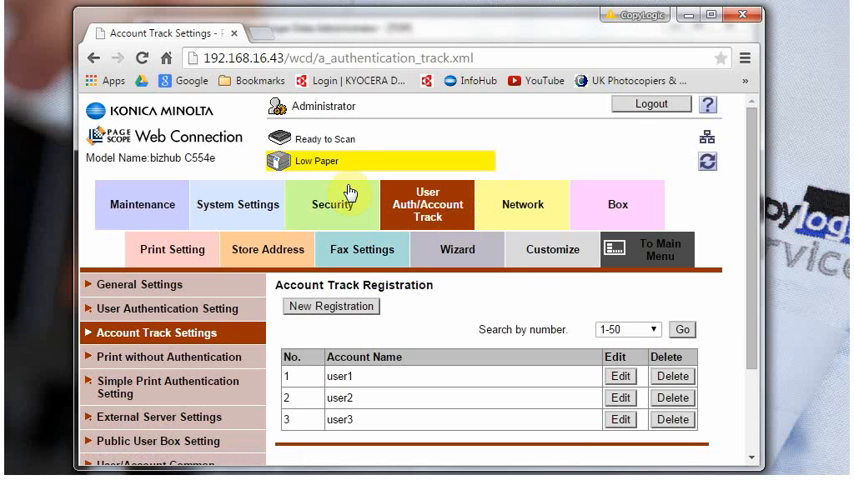
click(651, 103)
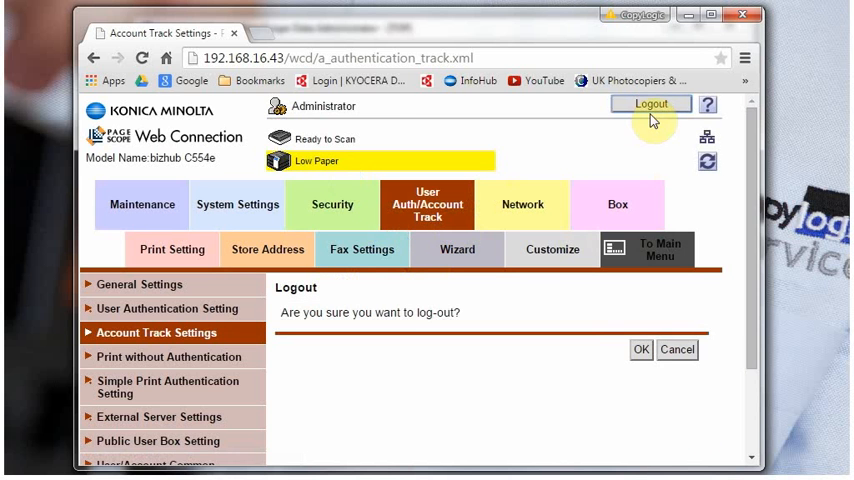
click(641, 349)
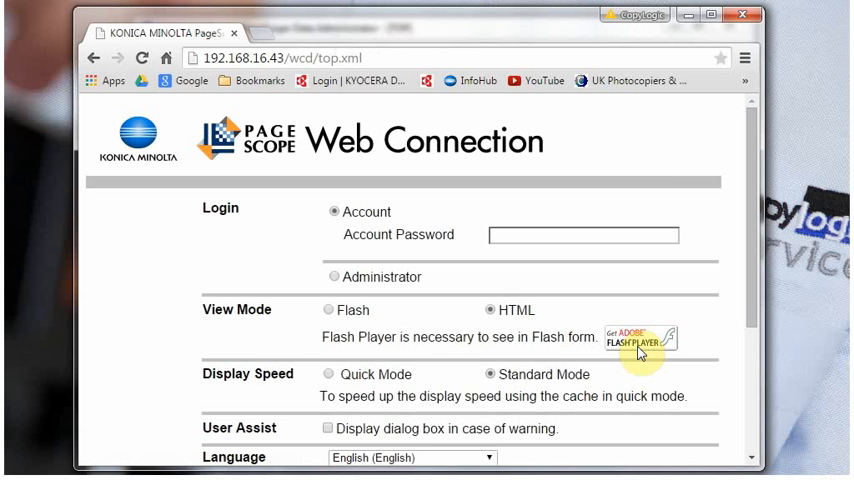
mouse_move(694, 85)
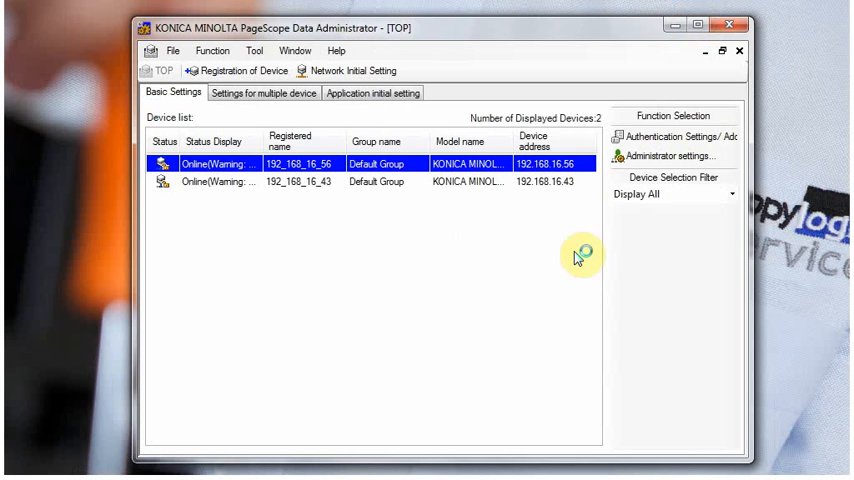
Switch to the Settings for multiple device tab in Data Administrator
click(260, 92)
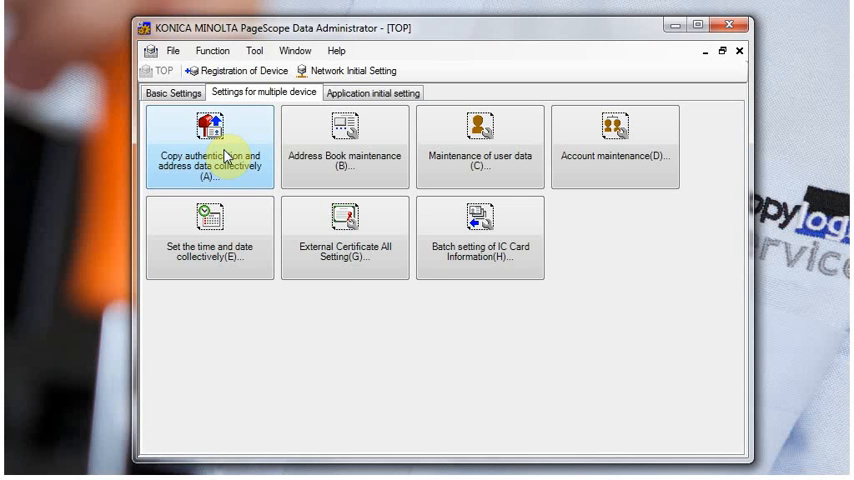
Start an Authentication copy job with 192_168_16_43 as the source copier
click(210, 140)
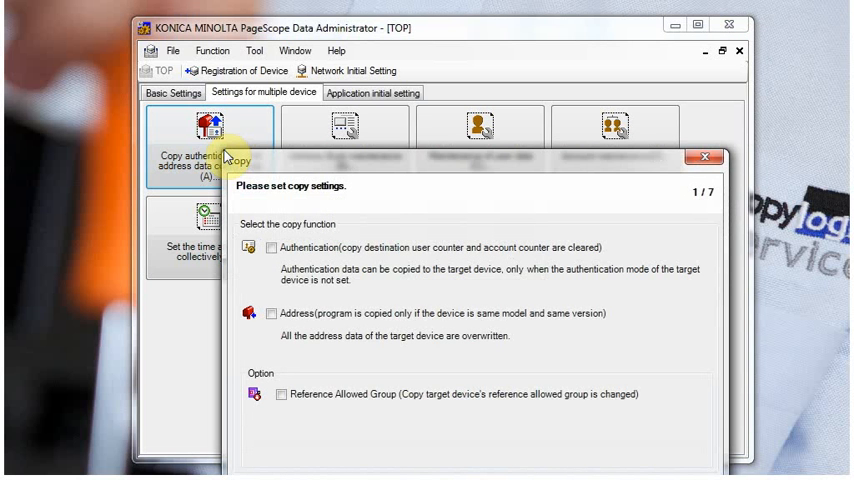
click(270, 249)
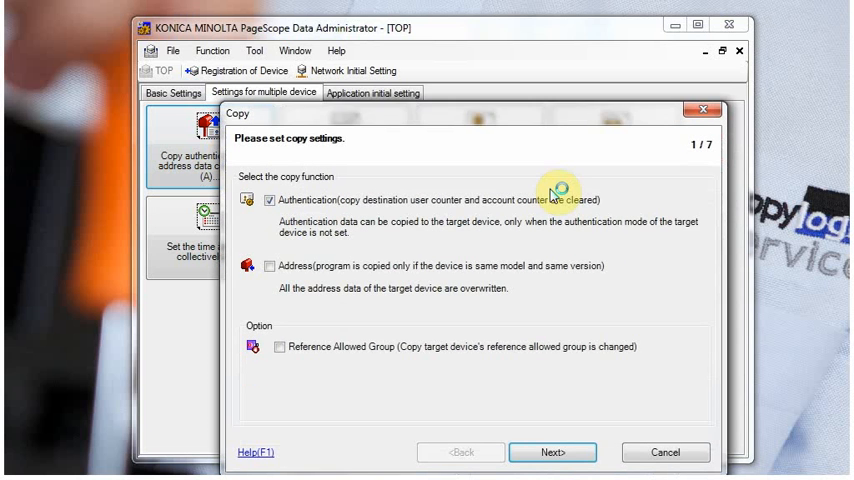
click(552, 451)
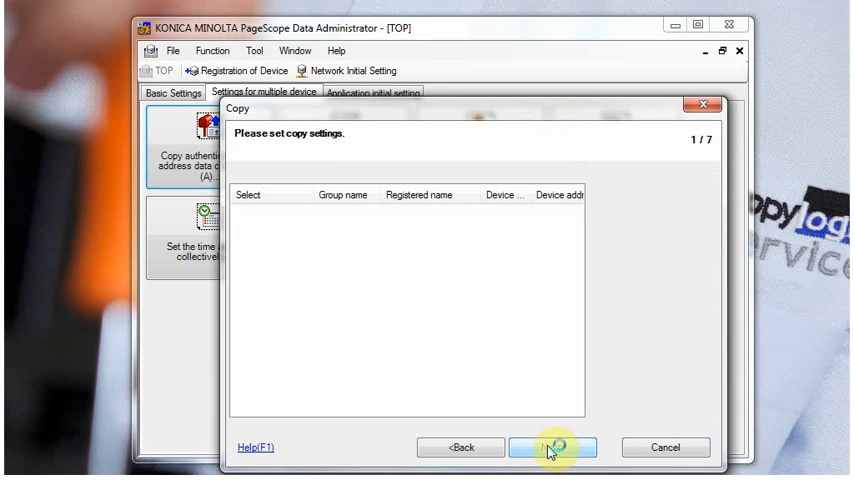
click(551, 447)
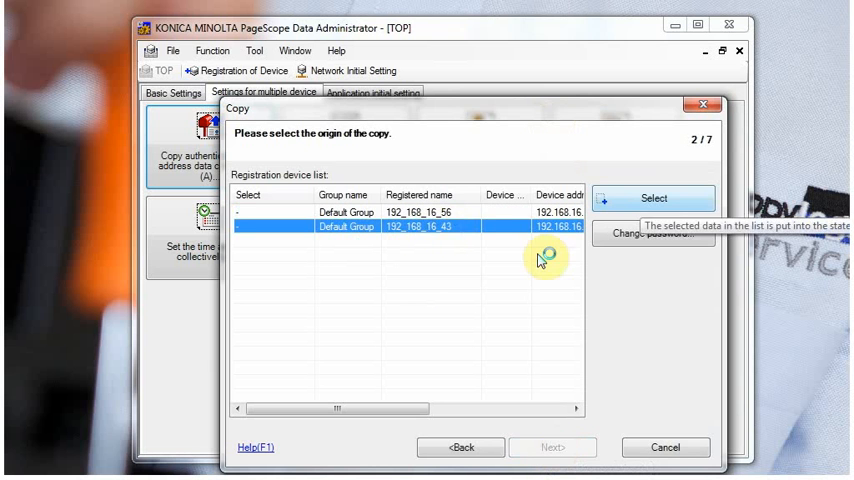
click(653, 198)
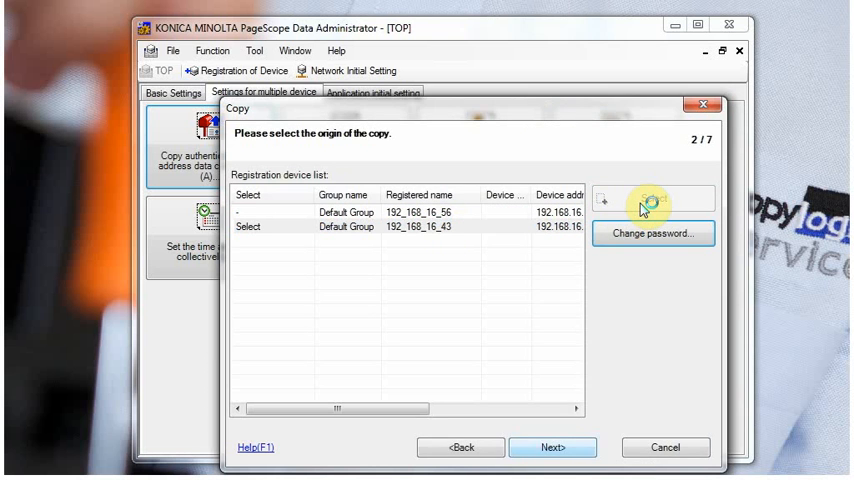
click(553, 447)
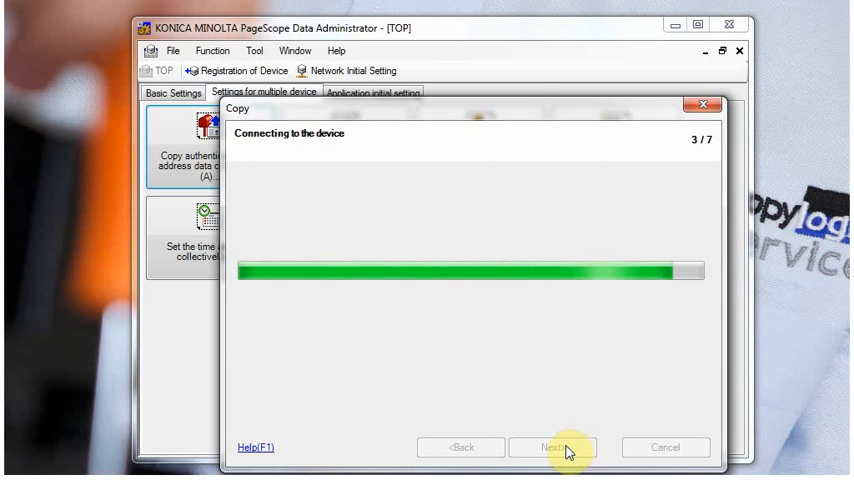
Select 192_168_16_56 as the copy target and connect to it
click(558, 446)
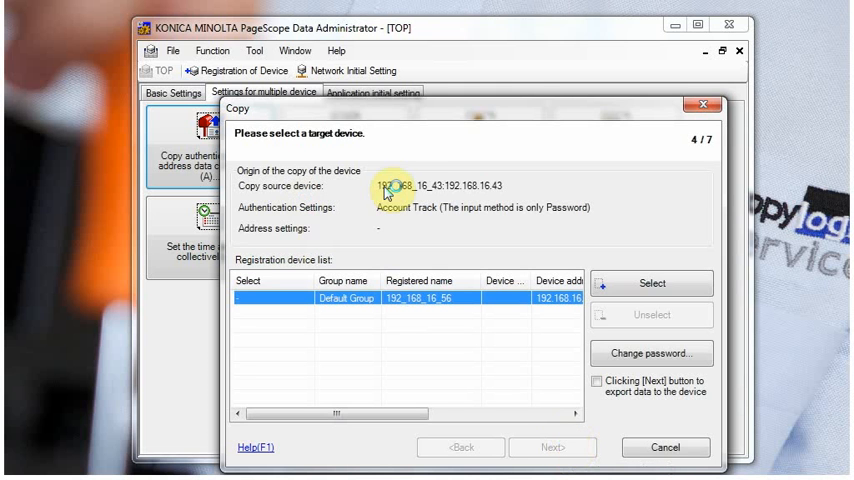
mouse_move(302, 278)
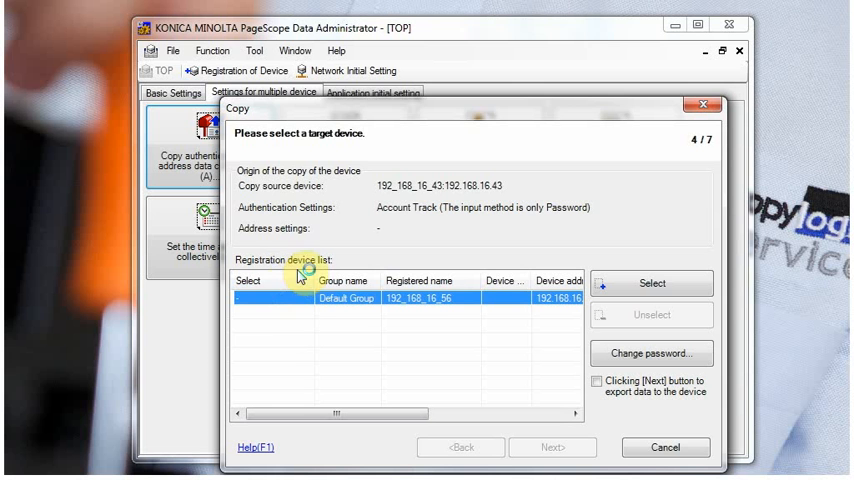
click(651, 283)
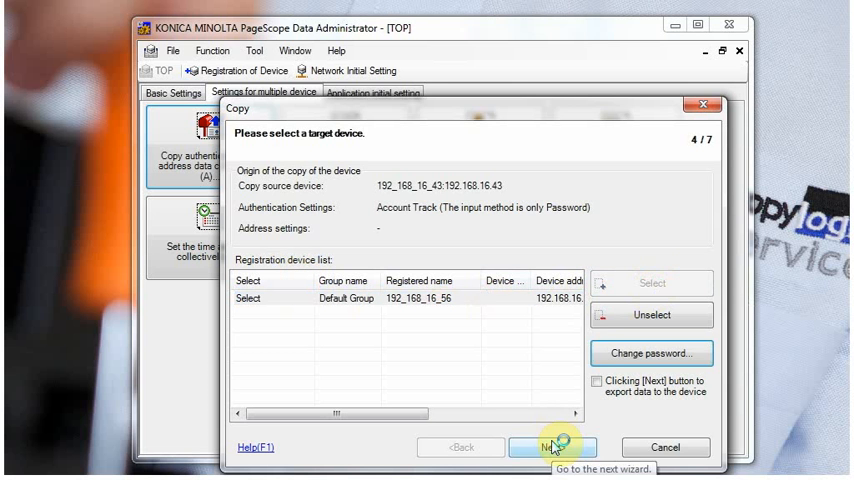
click(553, 447)
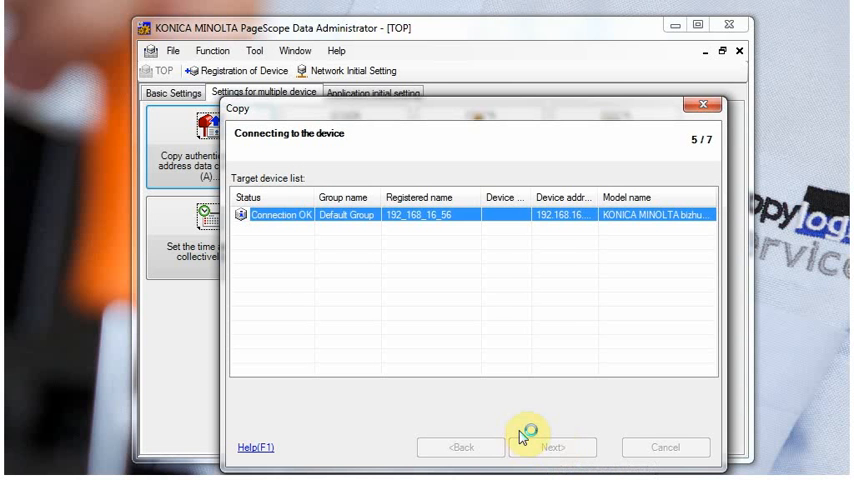
Run the authentication copy to .56 until Normal end, then close the wizard
click(555, 447)
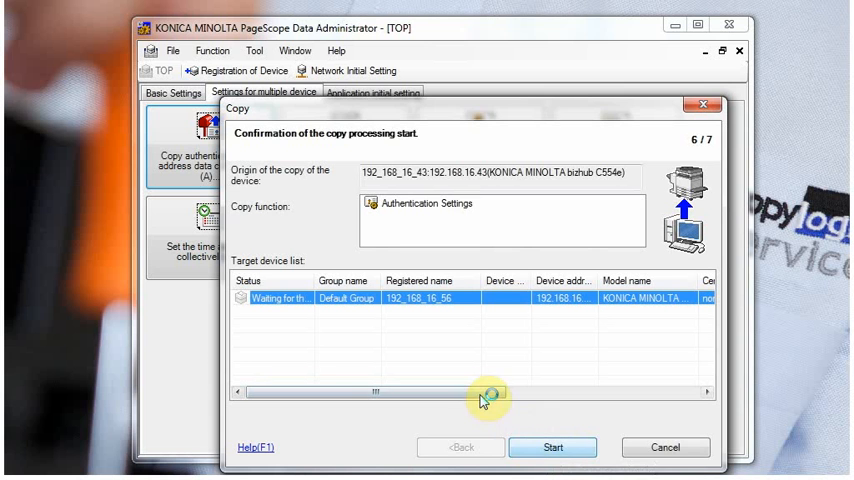
mouse_move(554, 447)
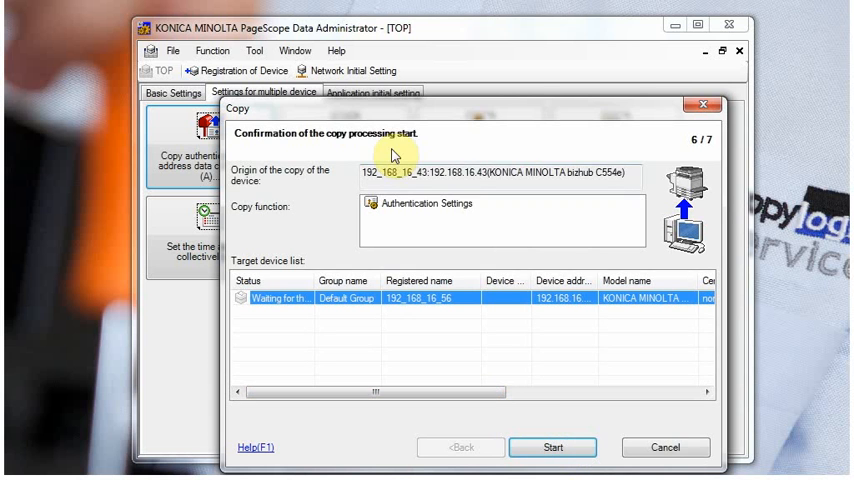
mouse_move(422, 219)
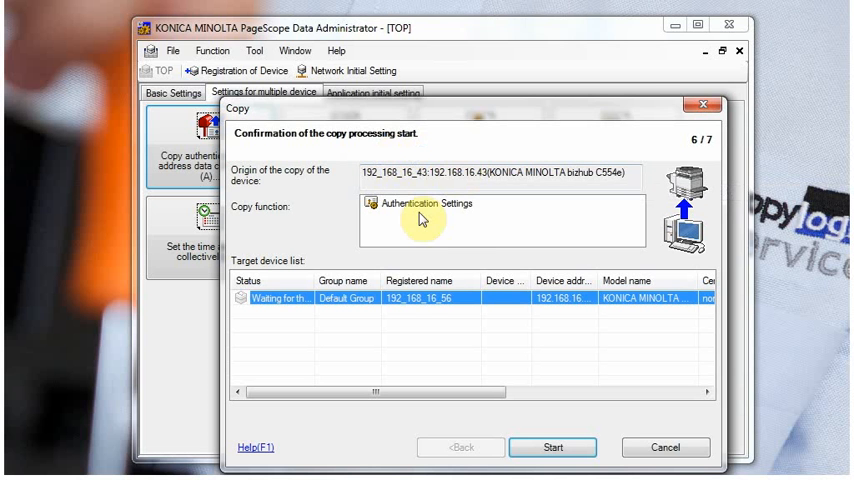
click(553, 447)
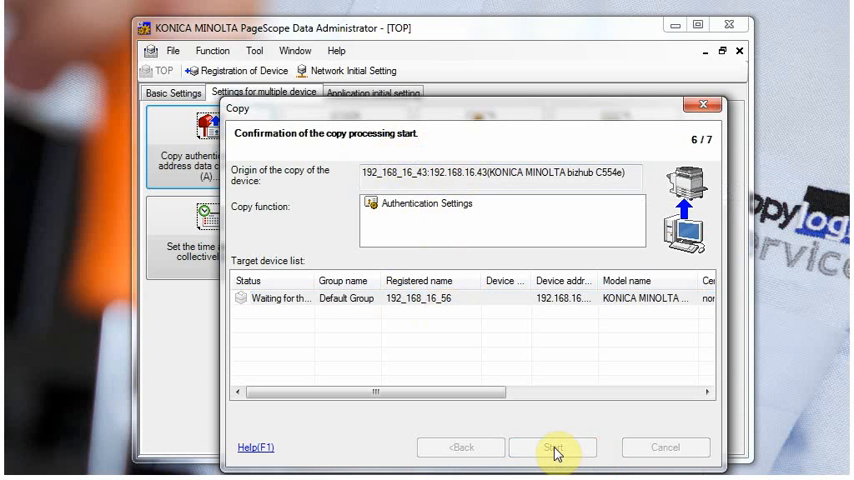
click(557, 447)
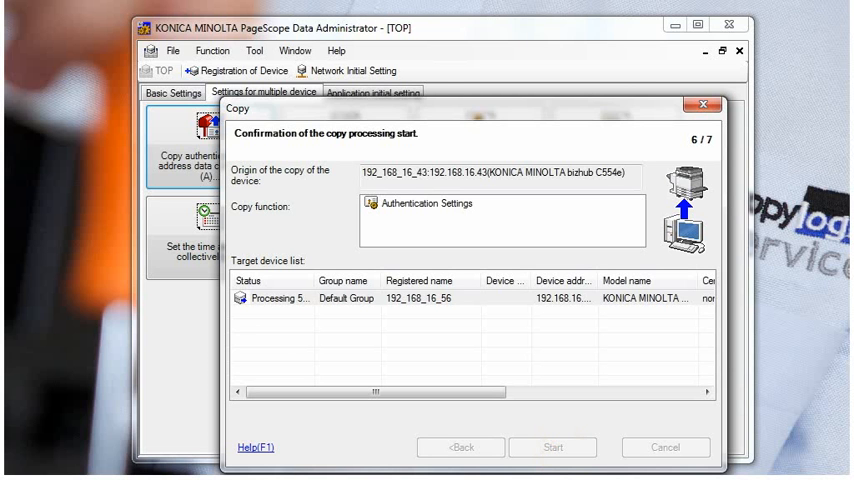
click(553, 447)
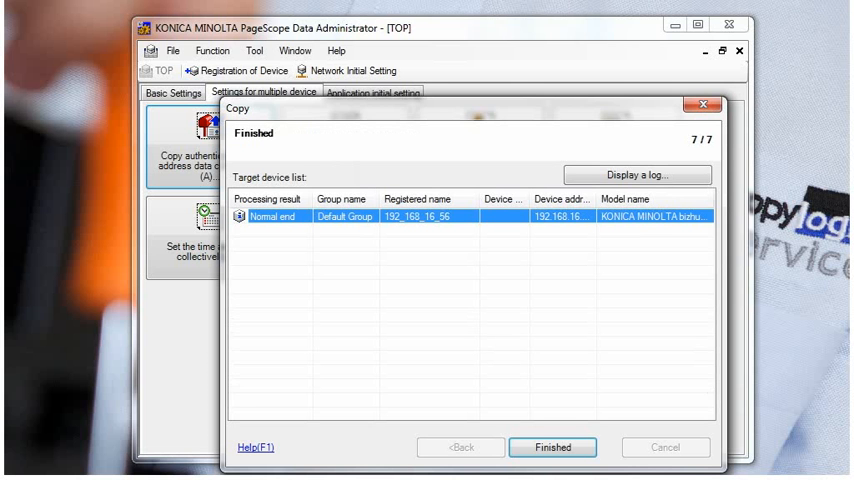
click(553, 448)
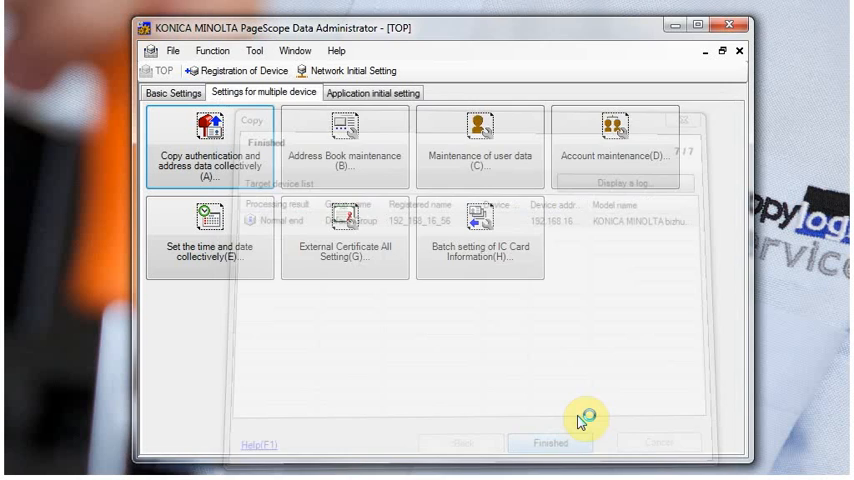
Browse to 192.168.16.56 and choose the Administrator login option
click(551, 440)
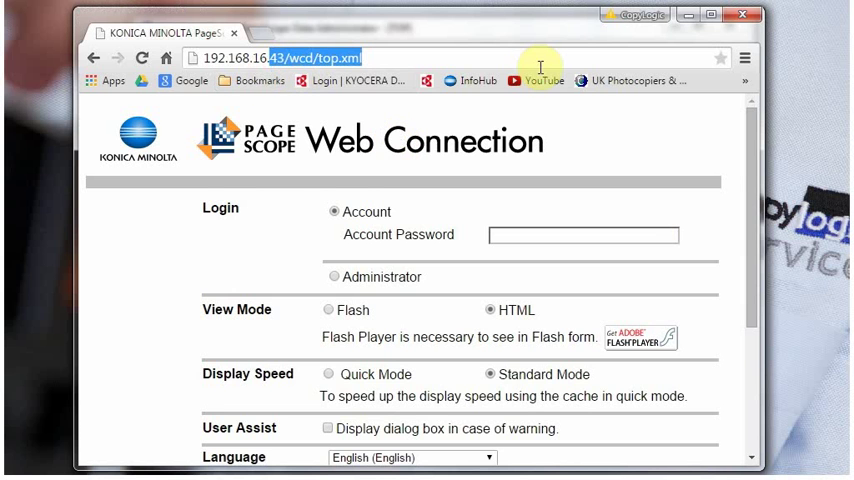
text(192.168.16.56/wcd/top.xml)
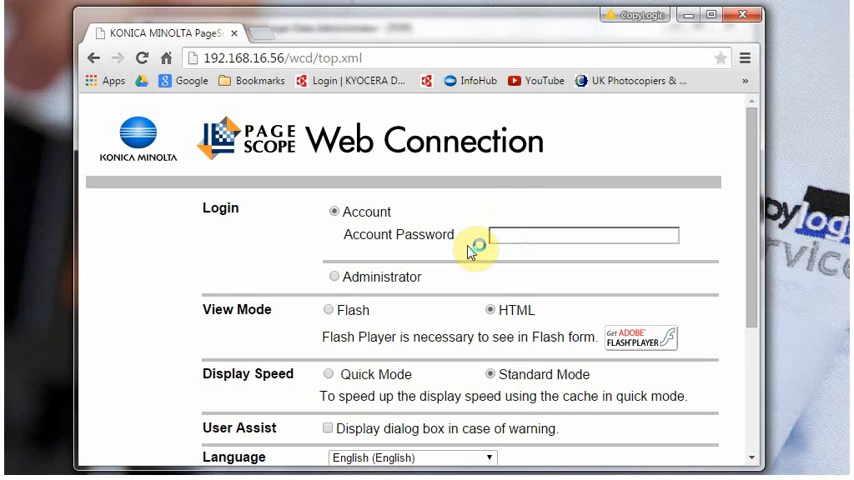
click(518, 234)
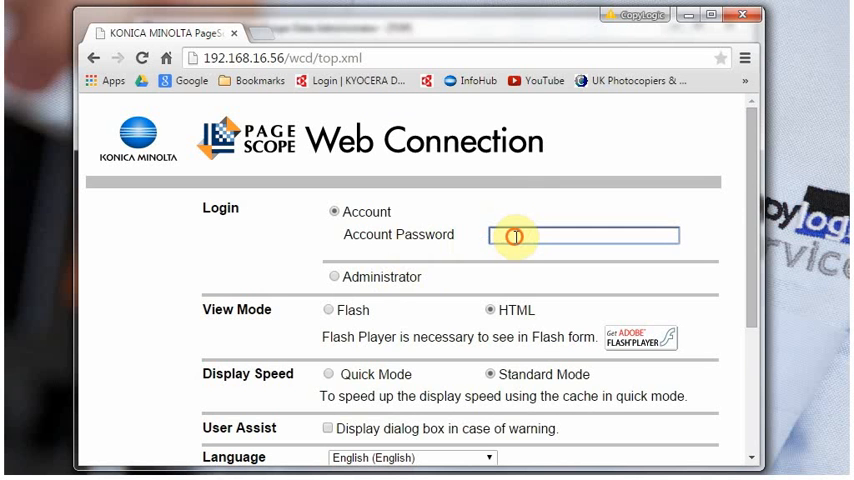
click(334, 277)
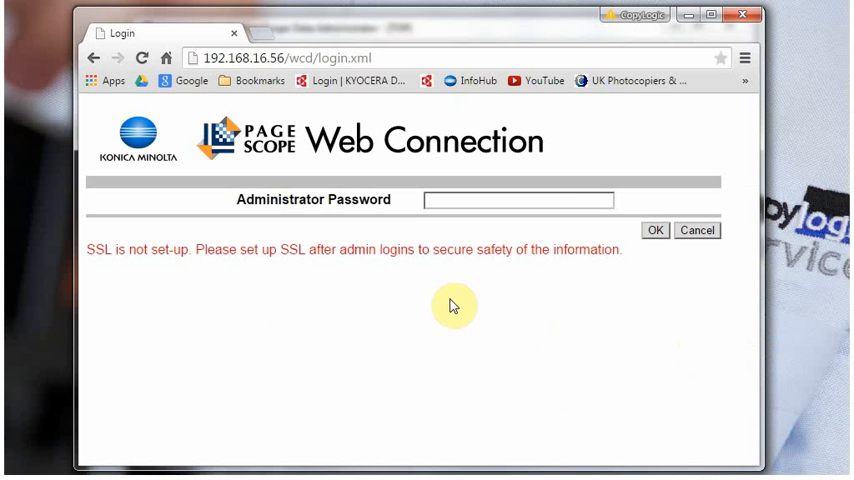
Log in to the .56 copier with the administrator password
click(518, 200)
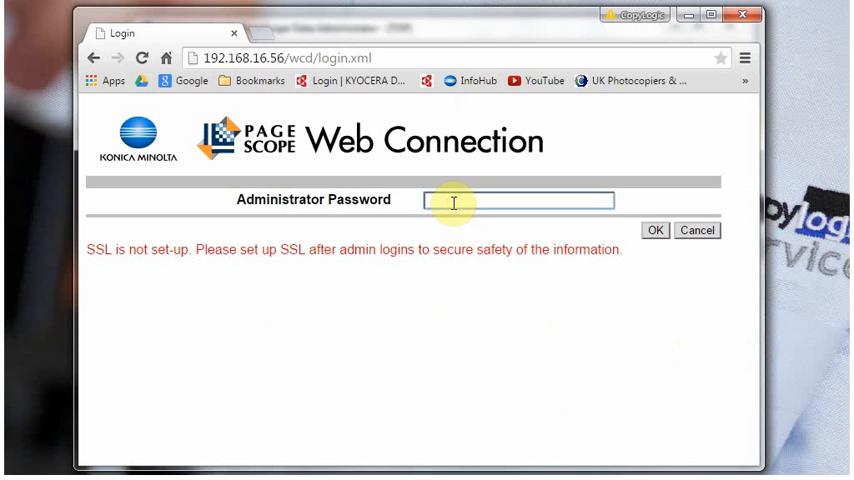
text(password)
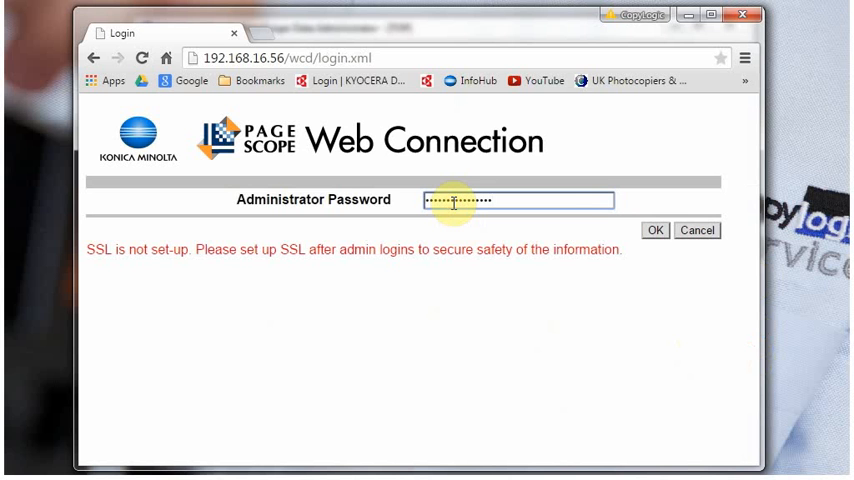
click(656, 230)
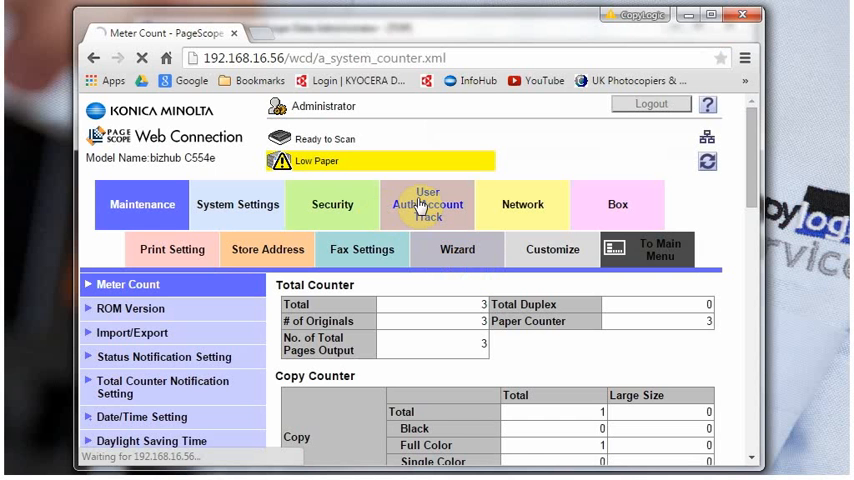
Open User Auth/Account Track > Account Track Settings to see user1, user2 and user3
click(428, 204)
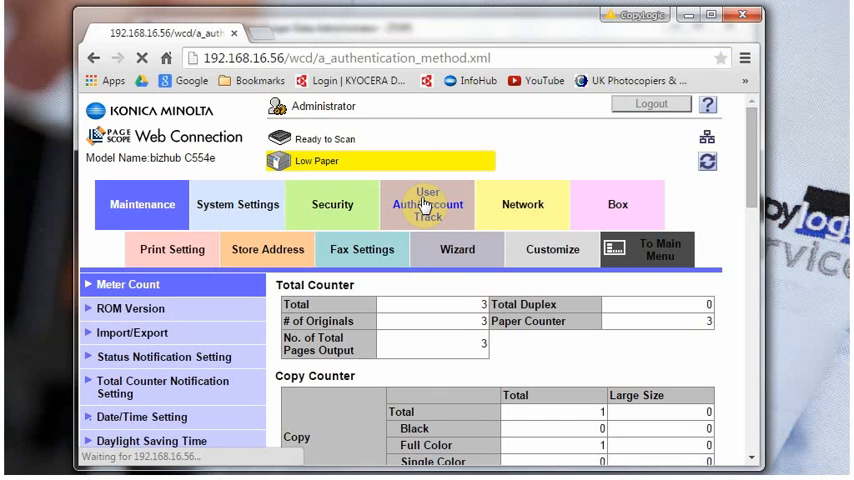
click(427, 204)
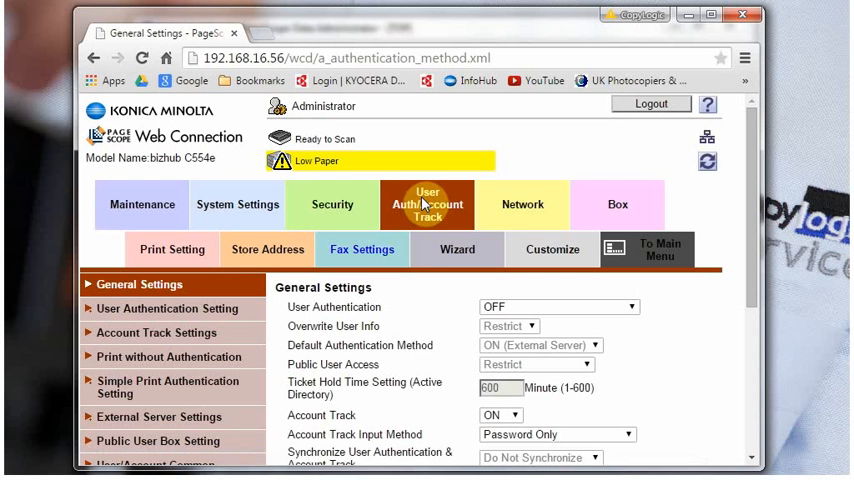
click(156, 332)
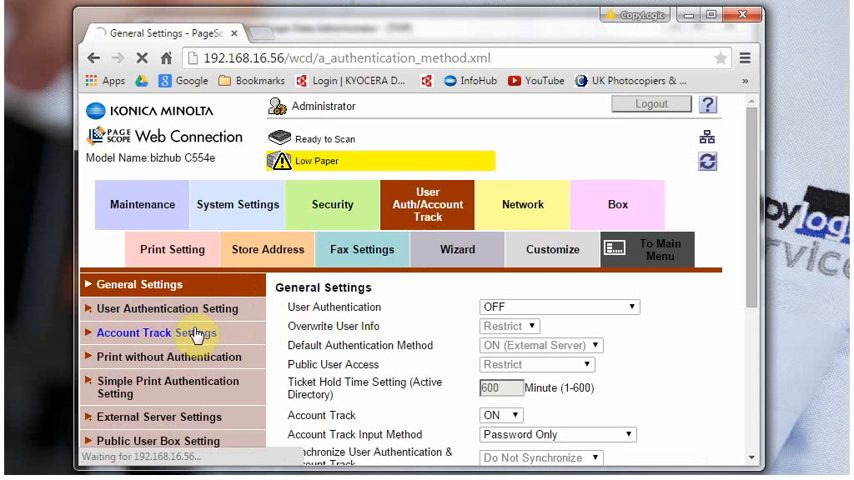
click(155, 332)
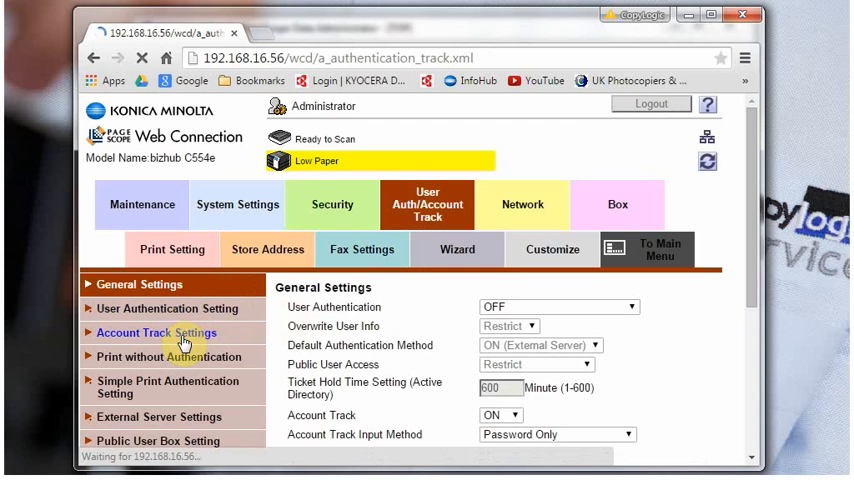
click(156, 332)
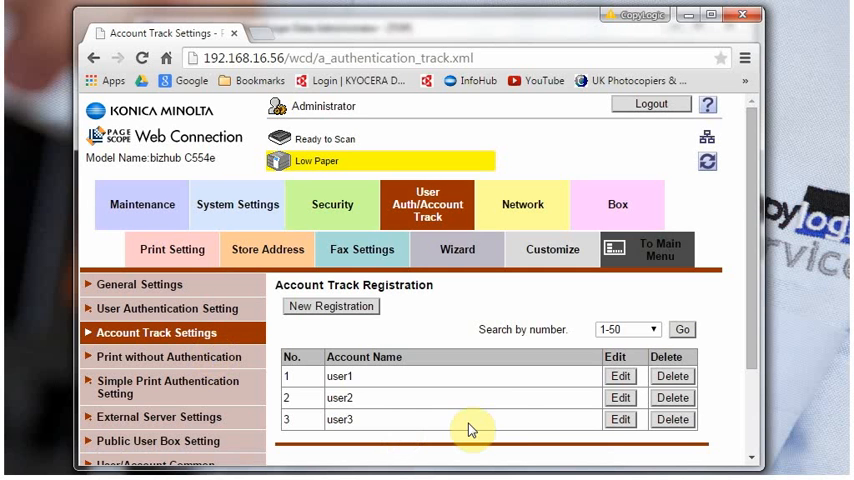